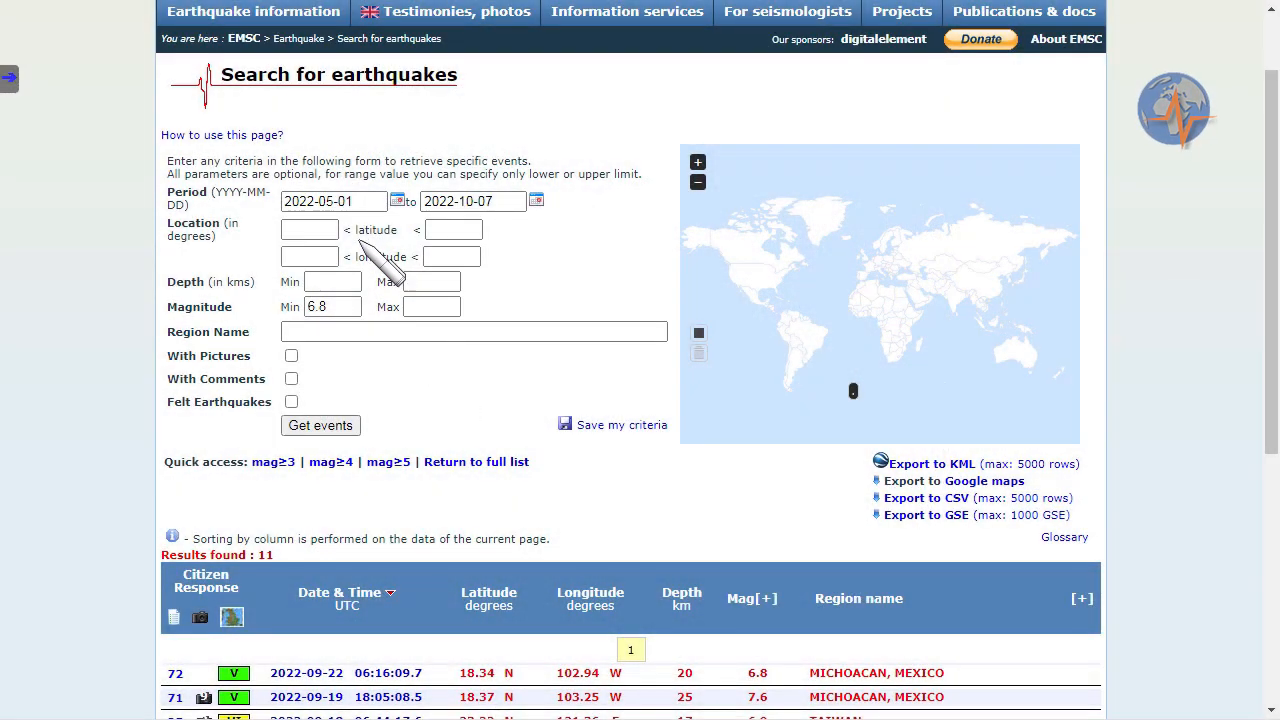
pyautogui.moveTo(444, 430)
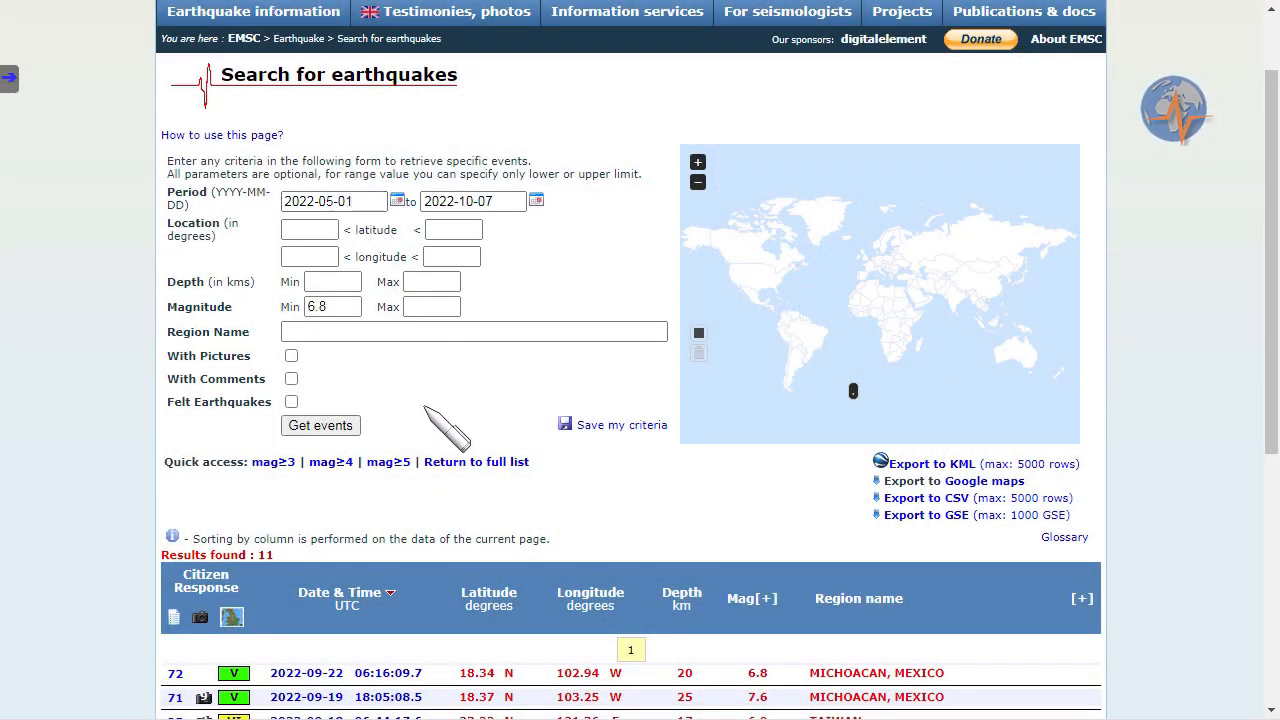
# Step: Scroll through the EMSC table of eleven magnitude 6.8+ events from May to October 2022
pyautogui.scroll(-3)
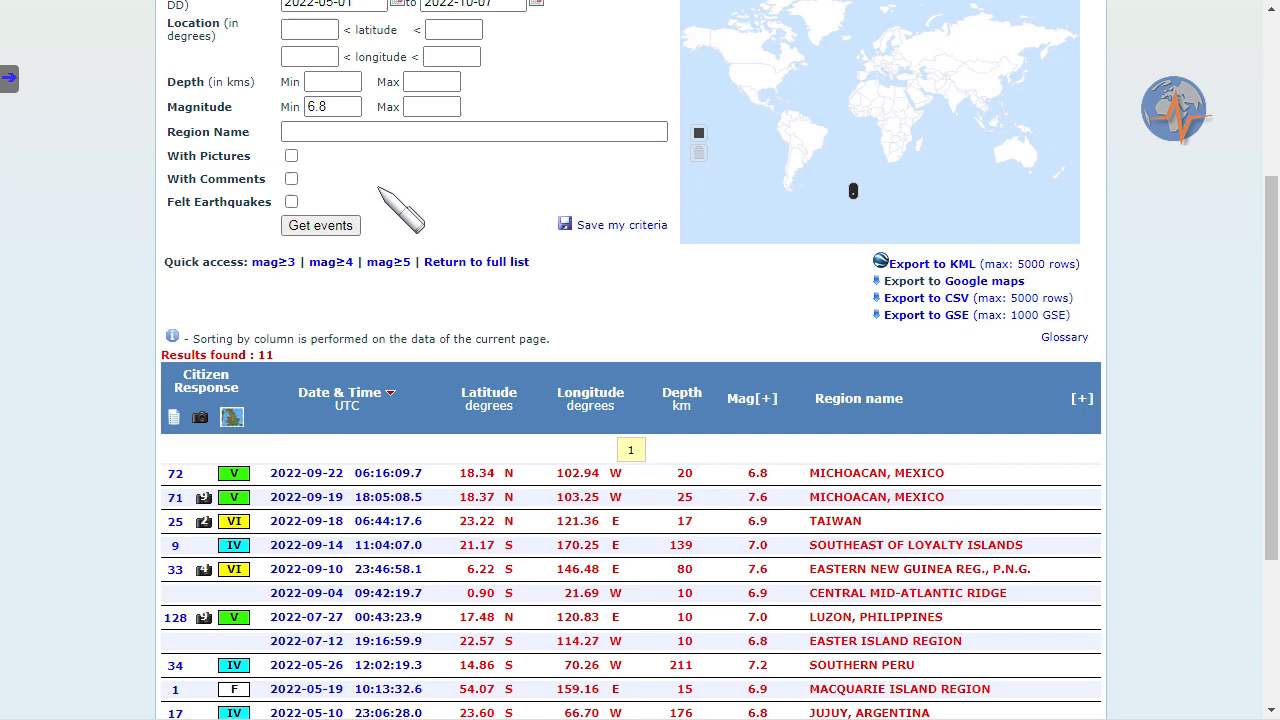
pyautogui.moveTo(476, 250)
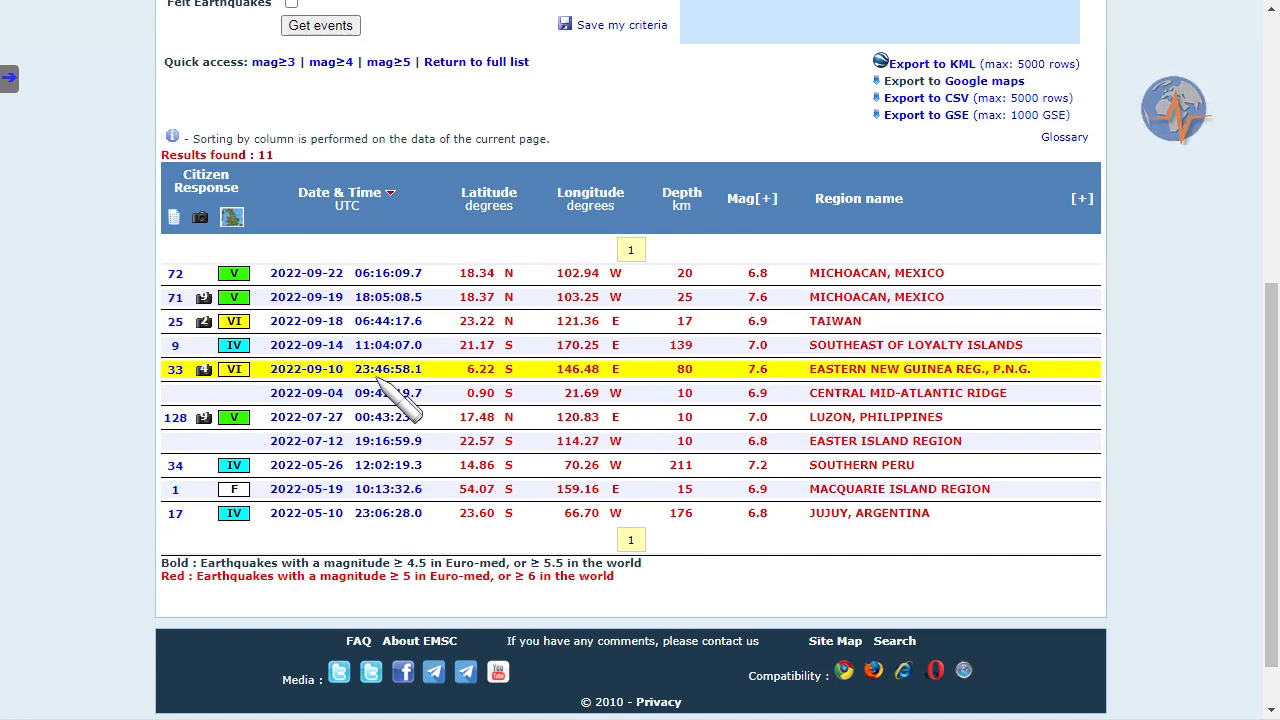
pyautogui.scroll(3)
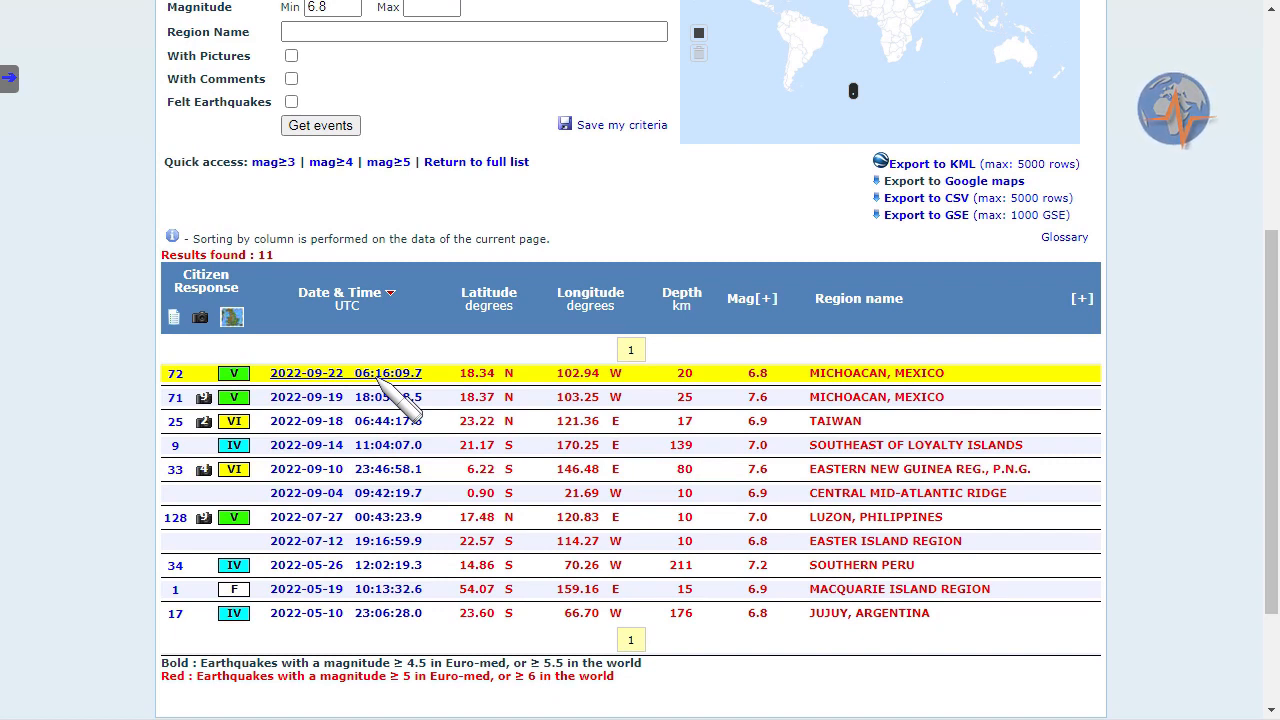
pyautogui.moveTo(400, 390)
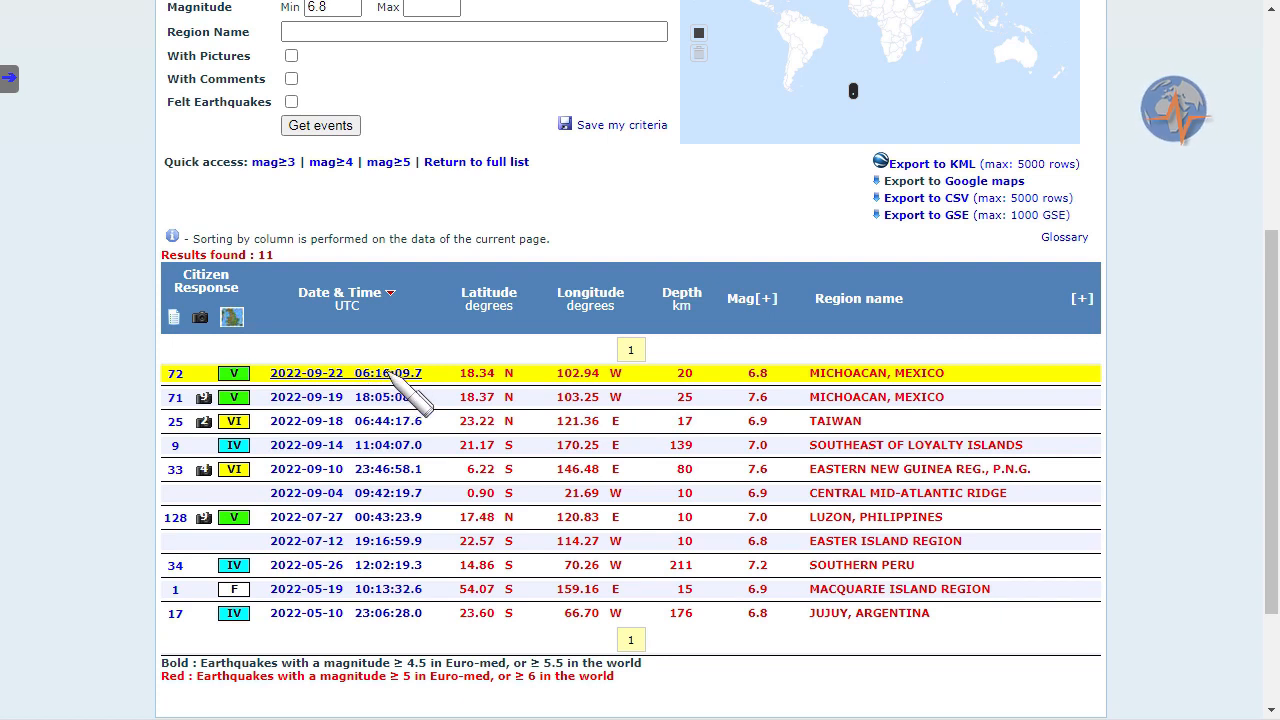
pyautogui.moveTo(888, 384)
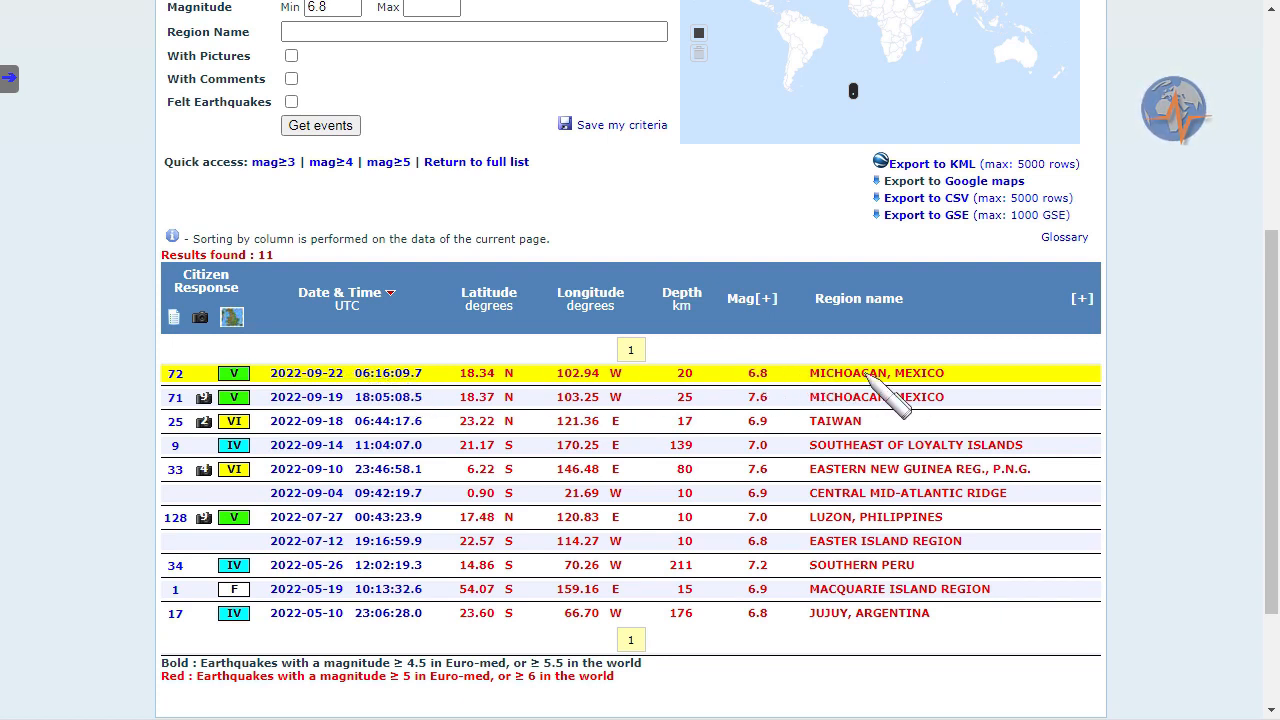
pyautogui.moveTo(930, 404)
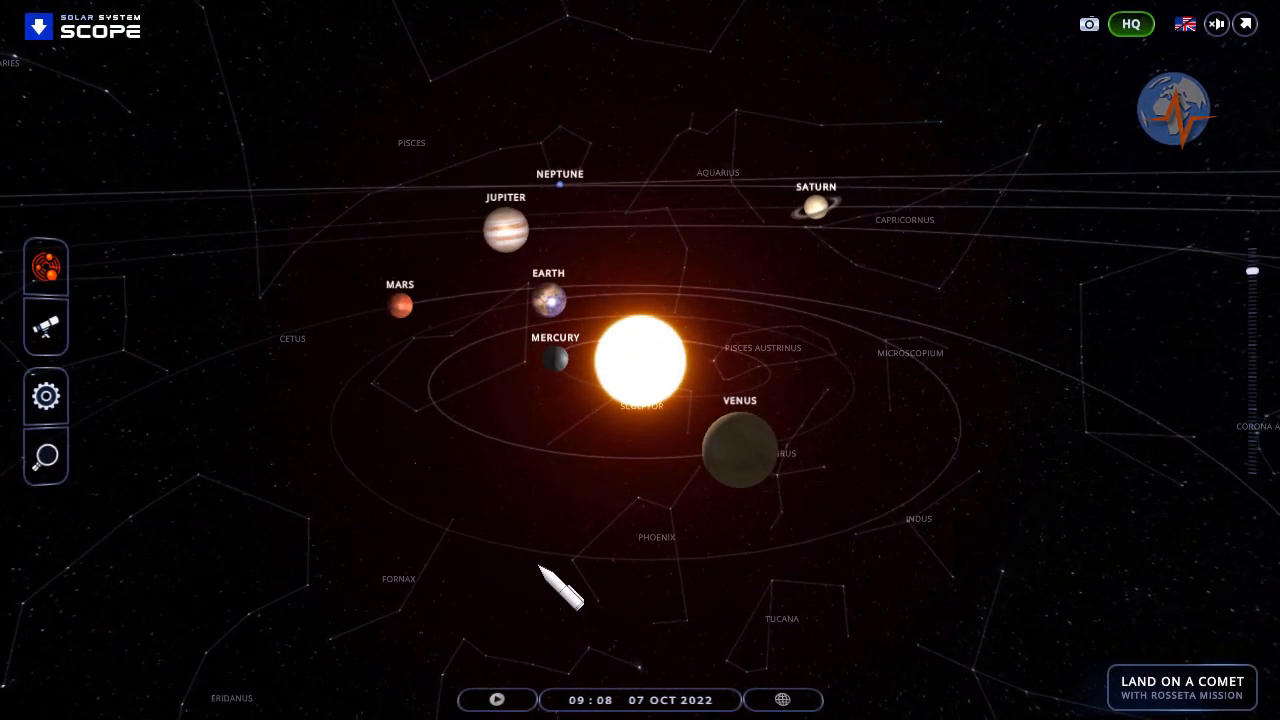
# Step: Show the Alignments list for 2022-10-06 to 2022-10-12, including Venus-Sun-Jupiter on 7 October
pyautogui.moveTo(560, 584); pyautogui.dragTo(370, 570)
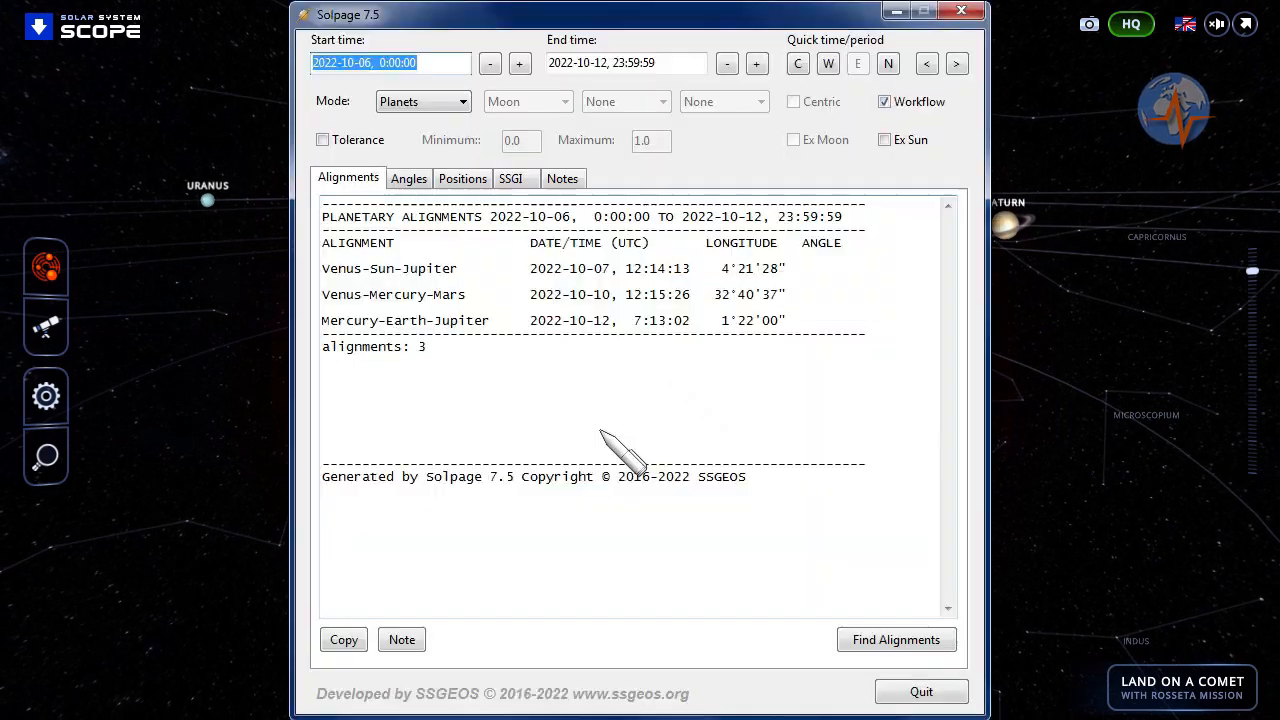
pyautogui.moveTo(640, 290)
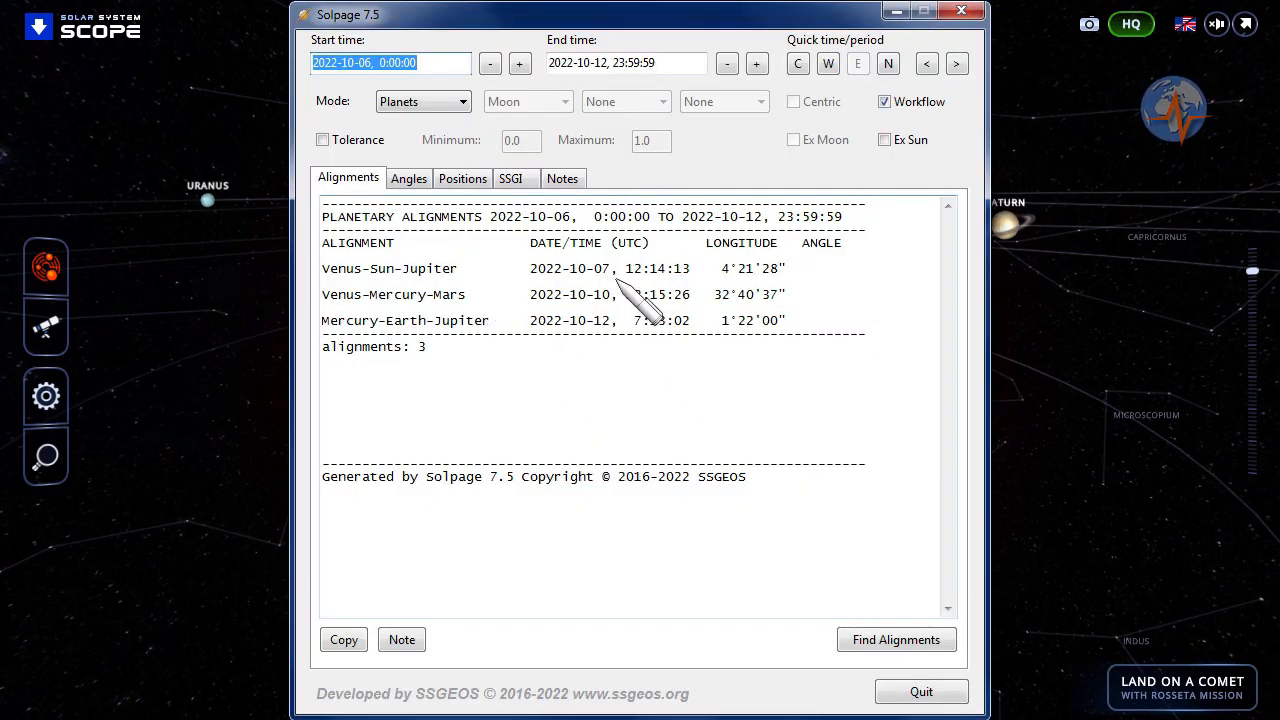
pyautogui.moveTo(664, 296)
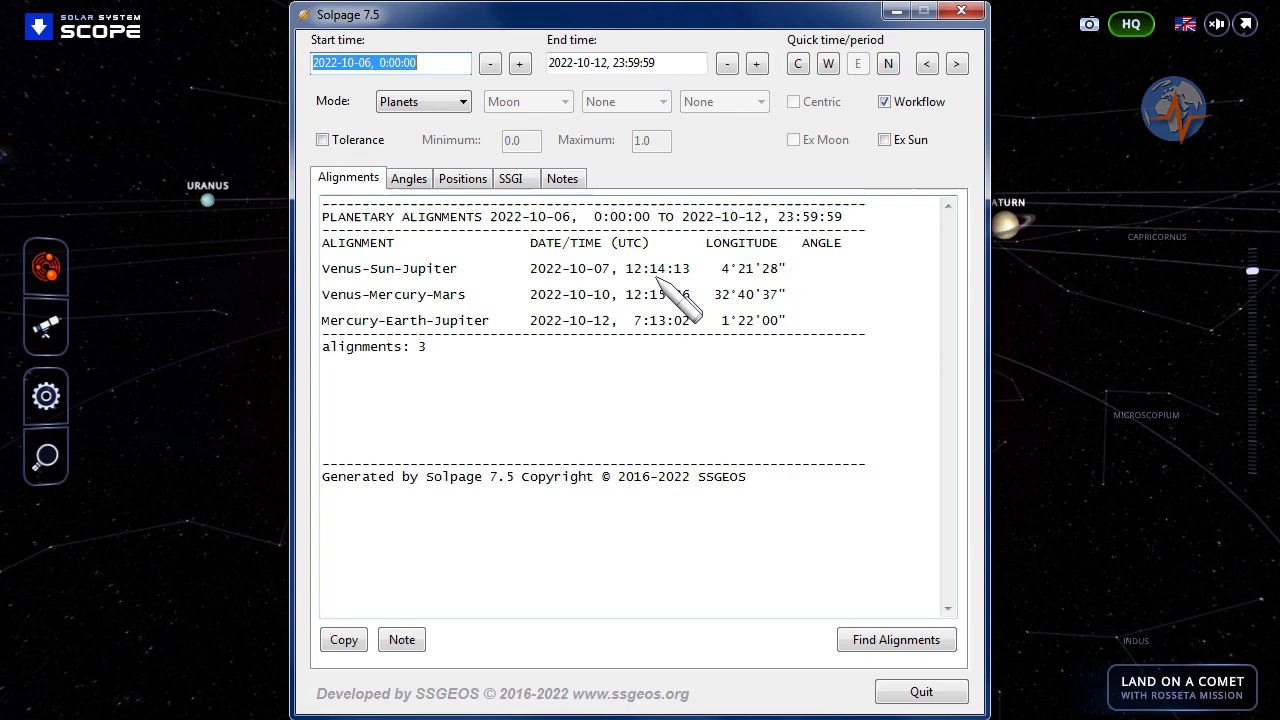
pyautogui.moveTo(596, 336)
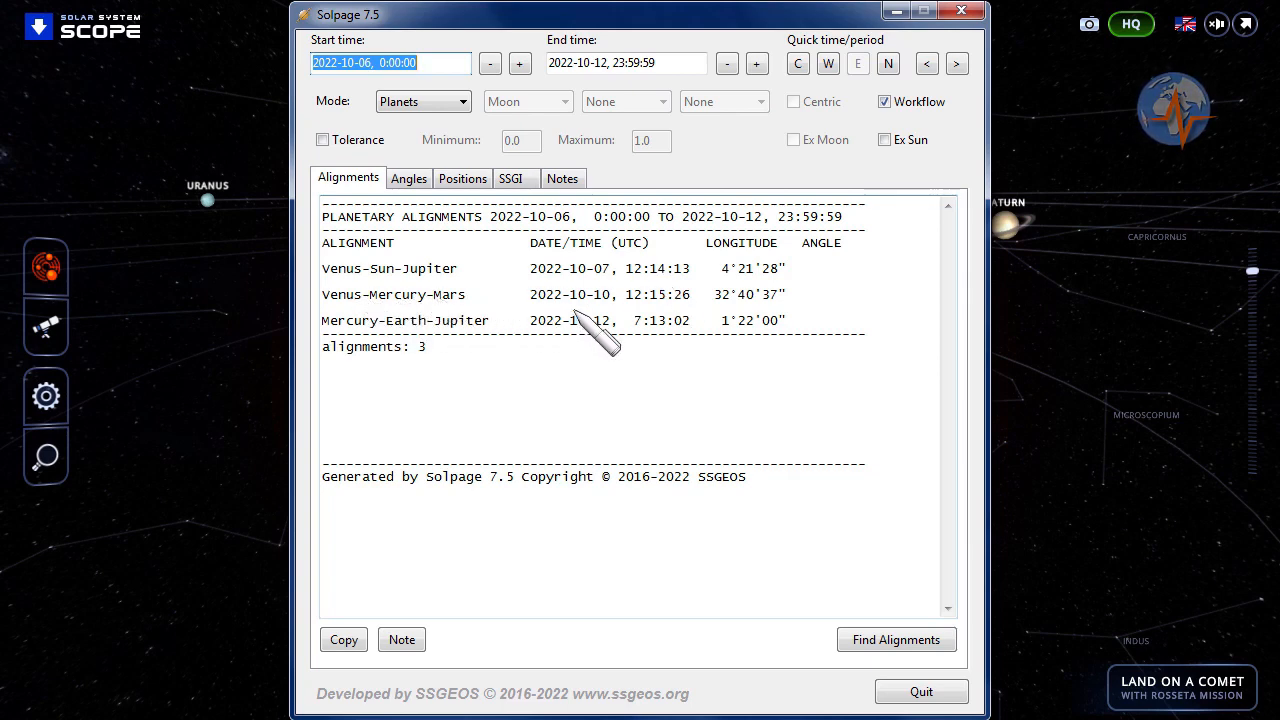
pyautogui.moveTo(560, 336)
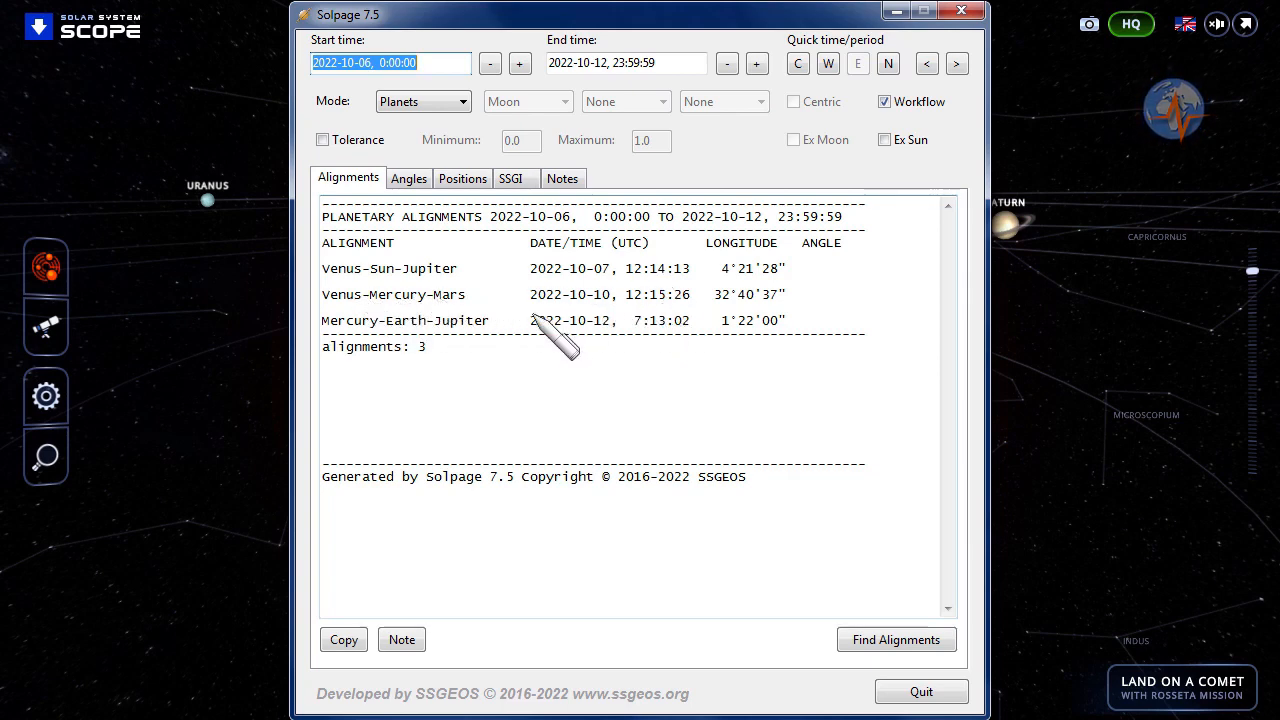
pyautogui.moveTo(430, 344)
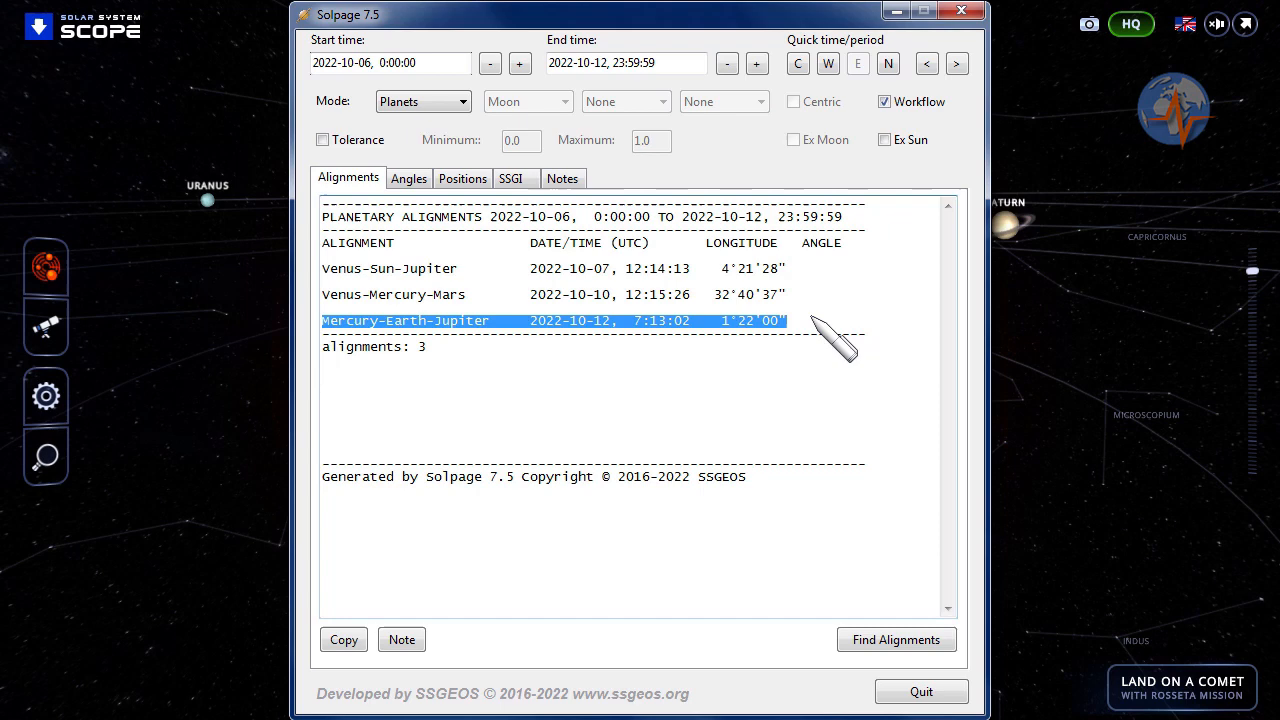
pyautogui.moveTo(624, 344)
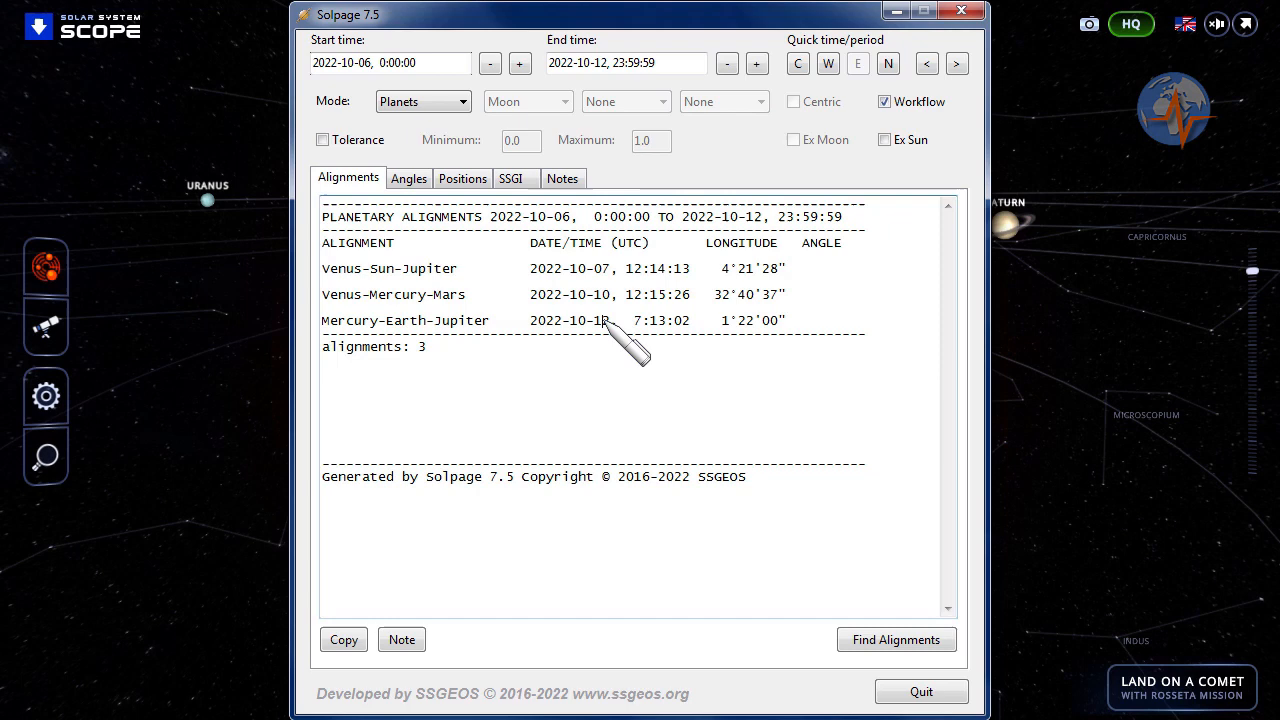
pyautogui.moveTo(340, 320)
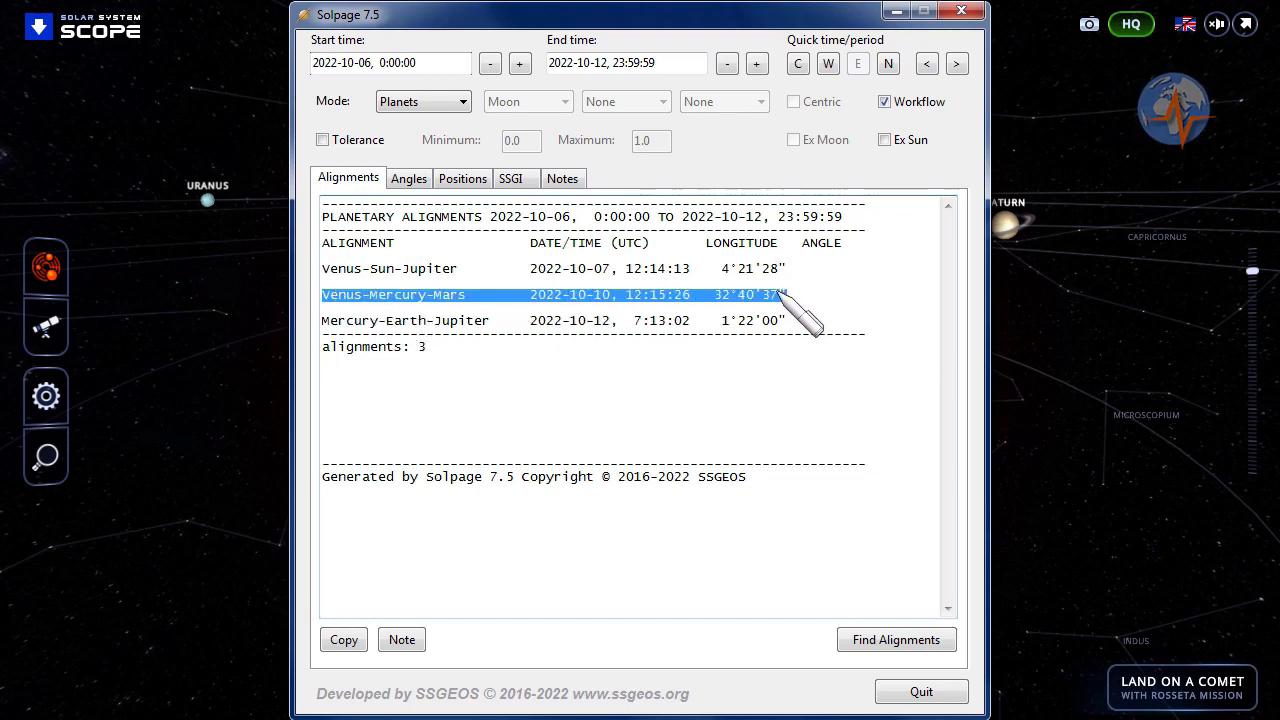
pyautogui.click(392, 294)
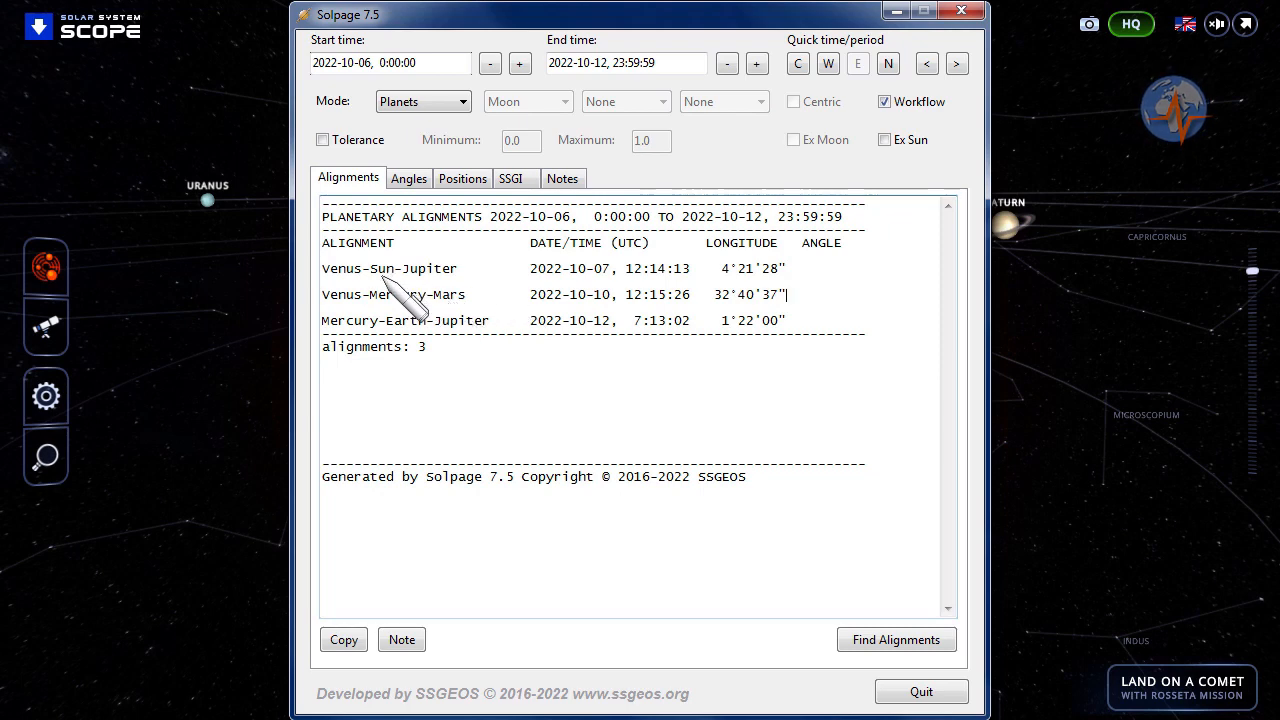
pyautogui.moveTo(460, 290)
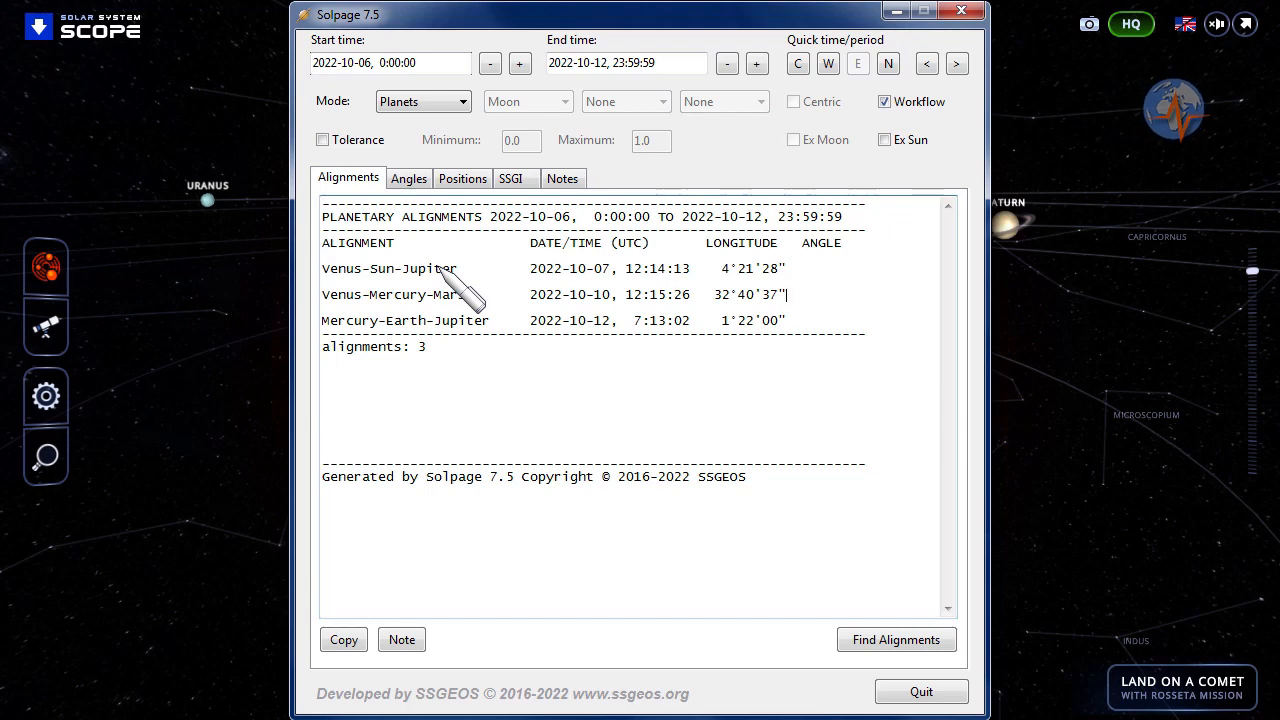
pyautogui.click(510, 178)
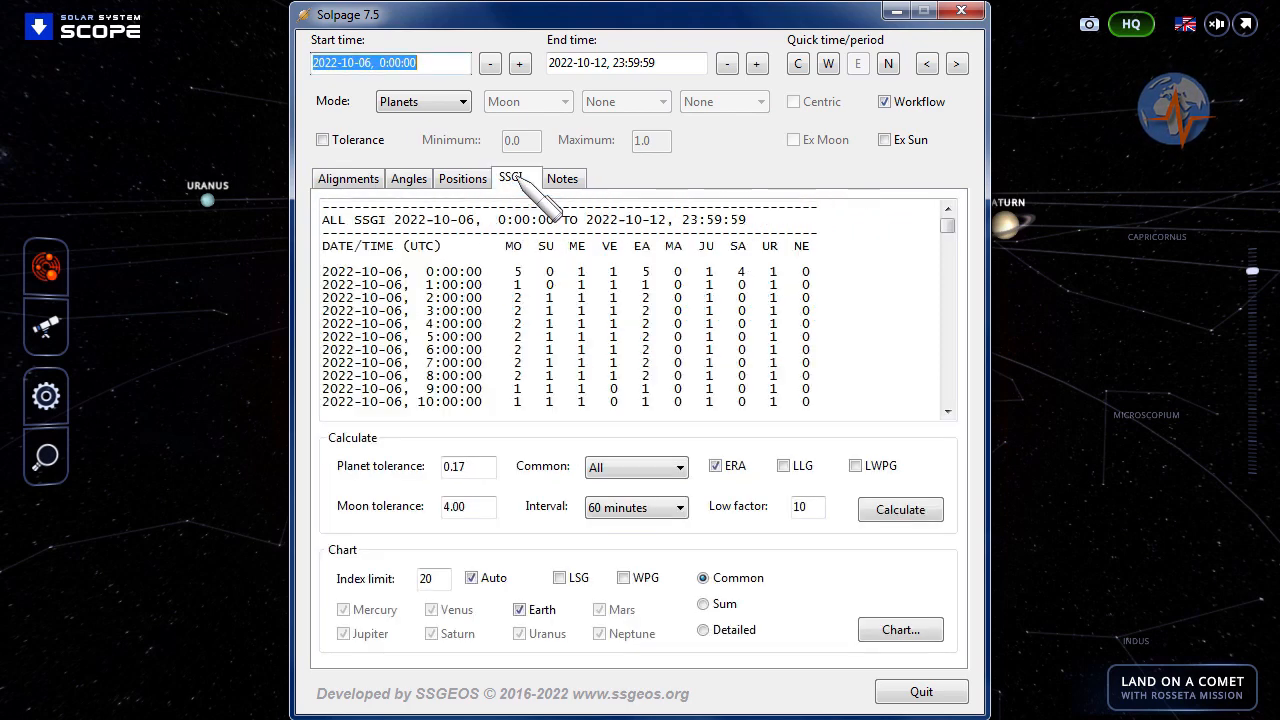
pyautogui.moveTo(840, 564)
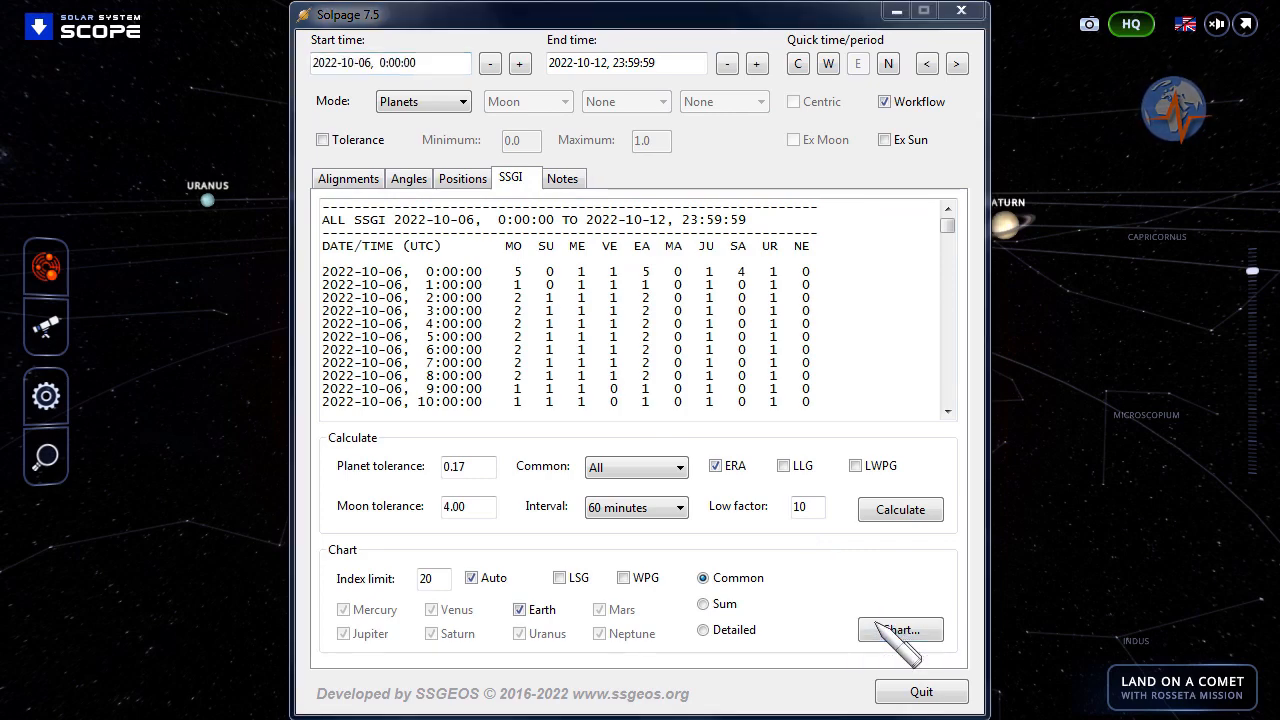
pyautogui.click(900, 630)
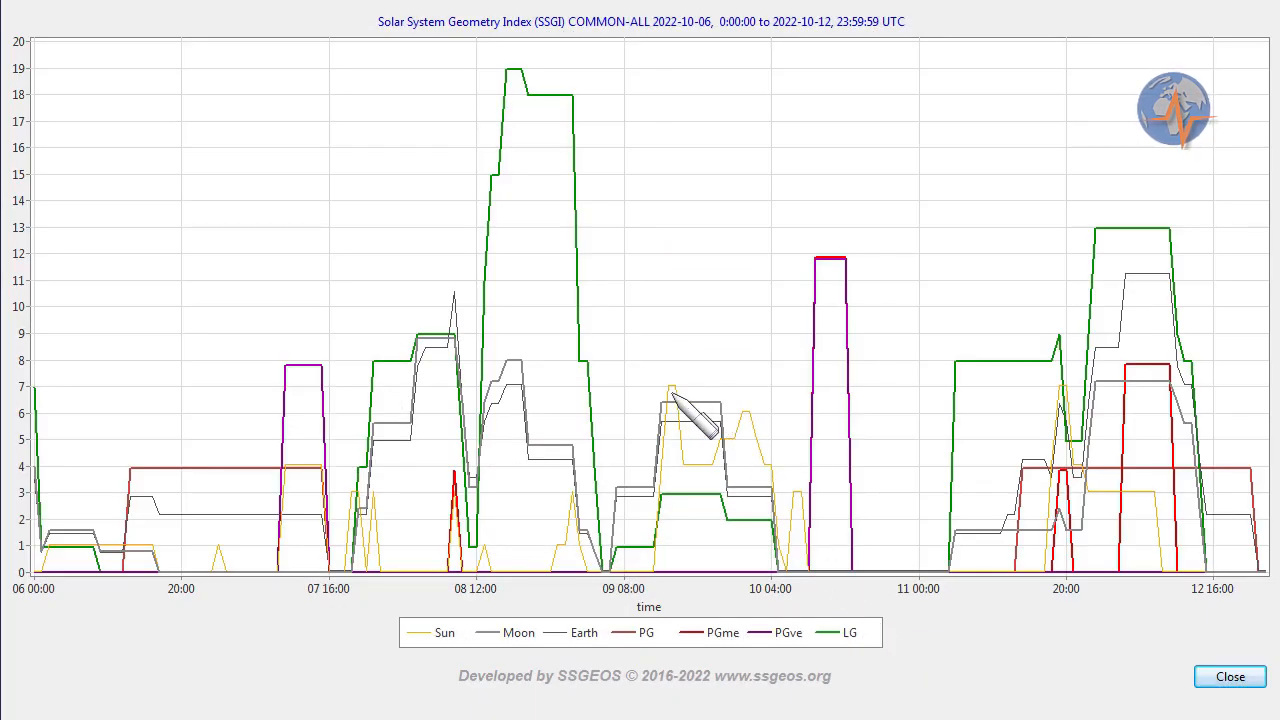
pyautogui.moveTo(320, 420)
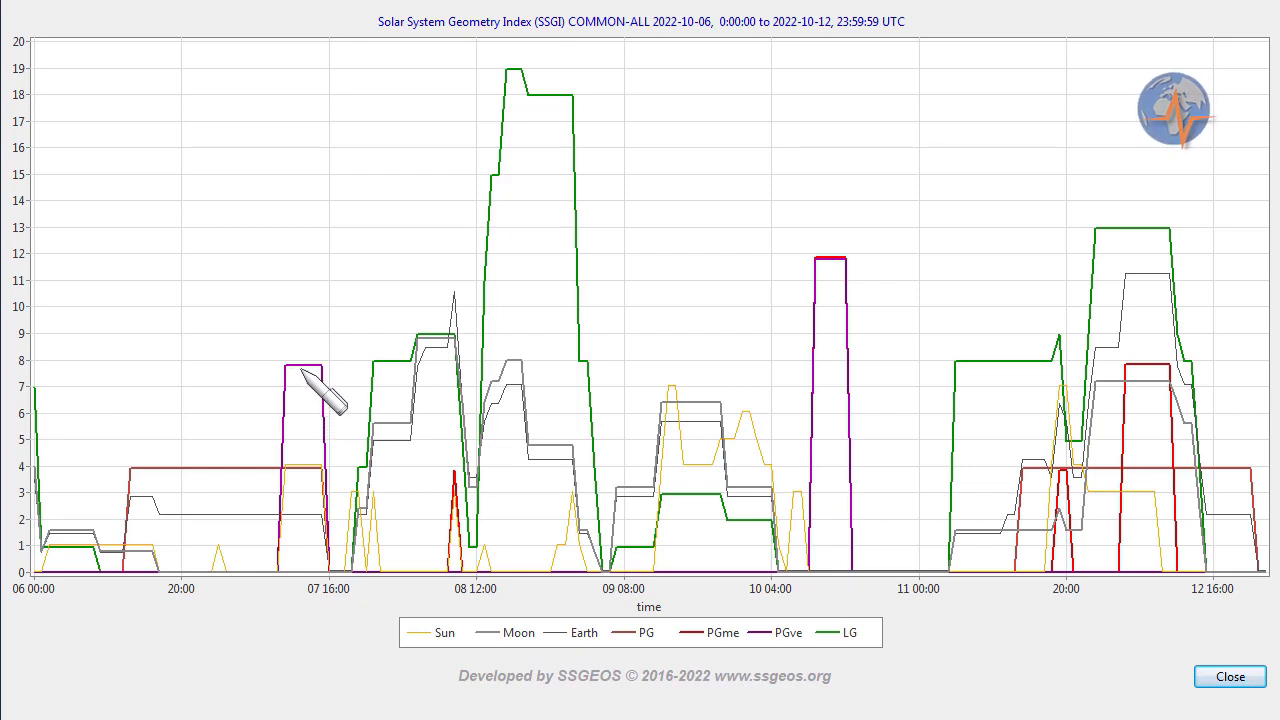
pyautogui.moveTo(540, 330)
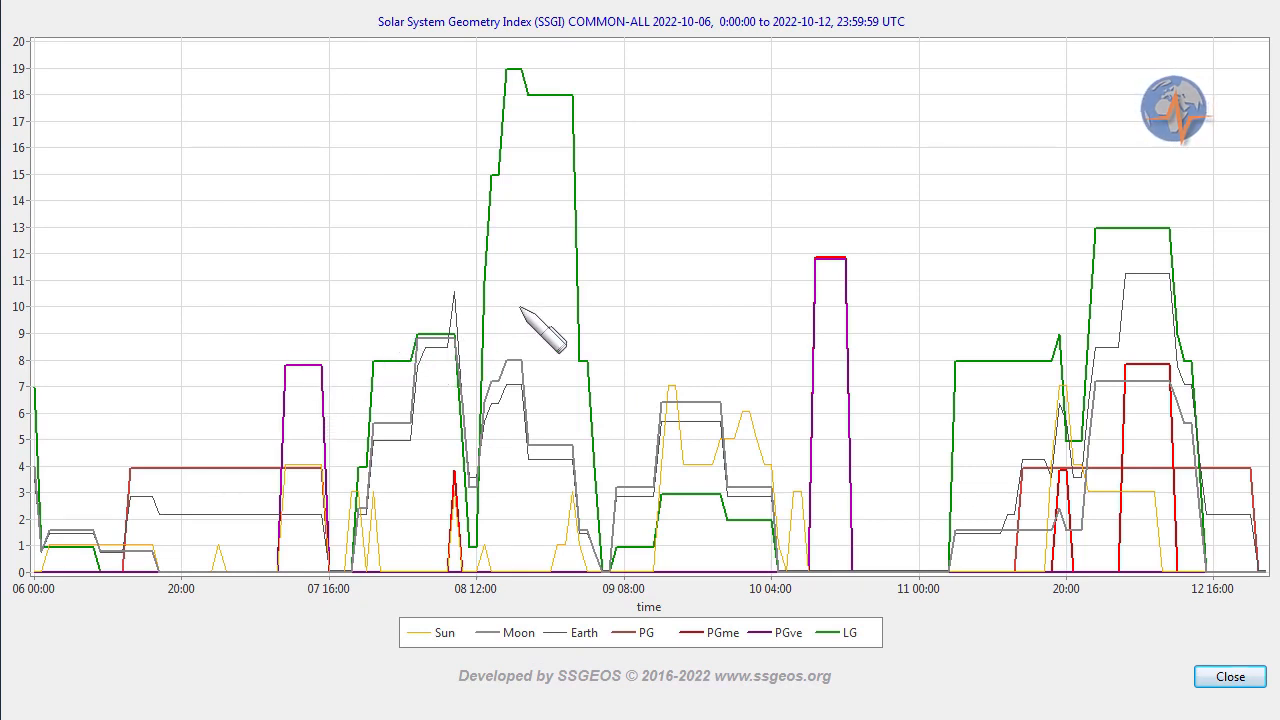
pyautogui.moveTo(524, 424)
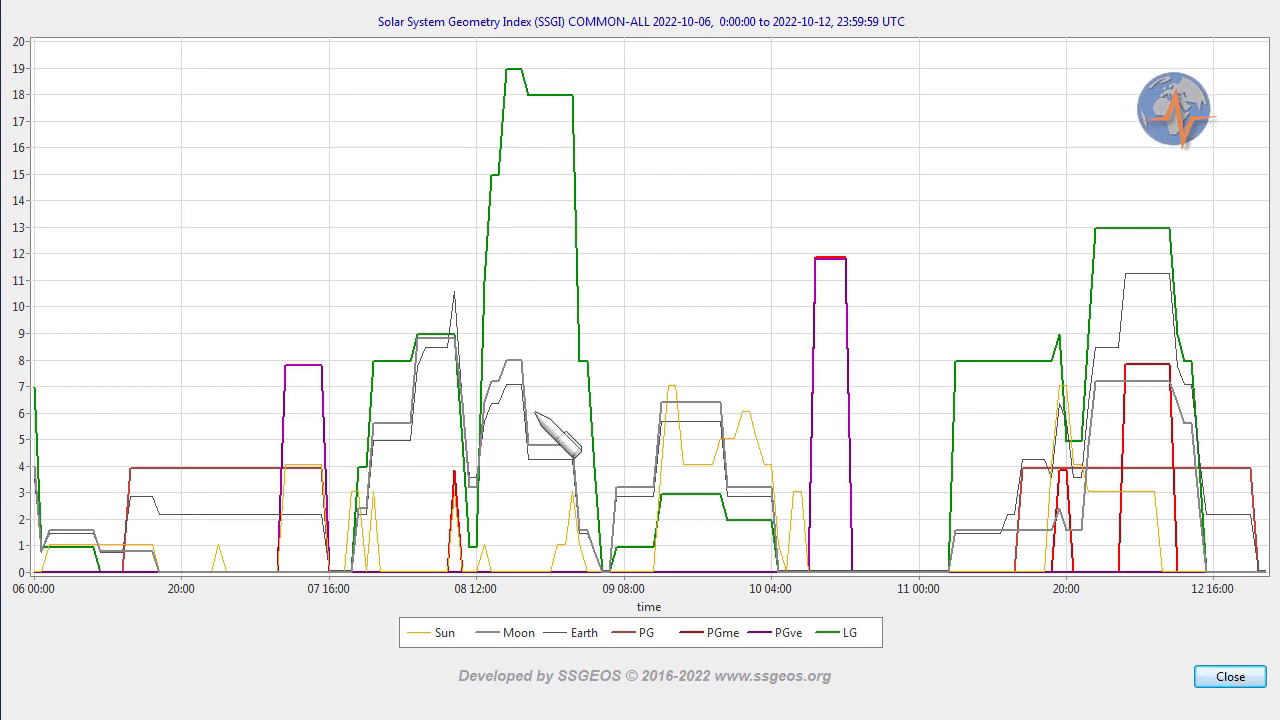
pyautogui.moveTo(564, 250)
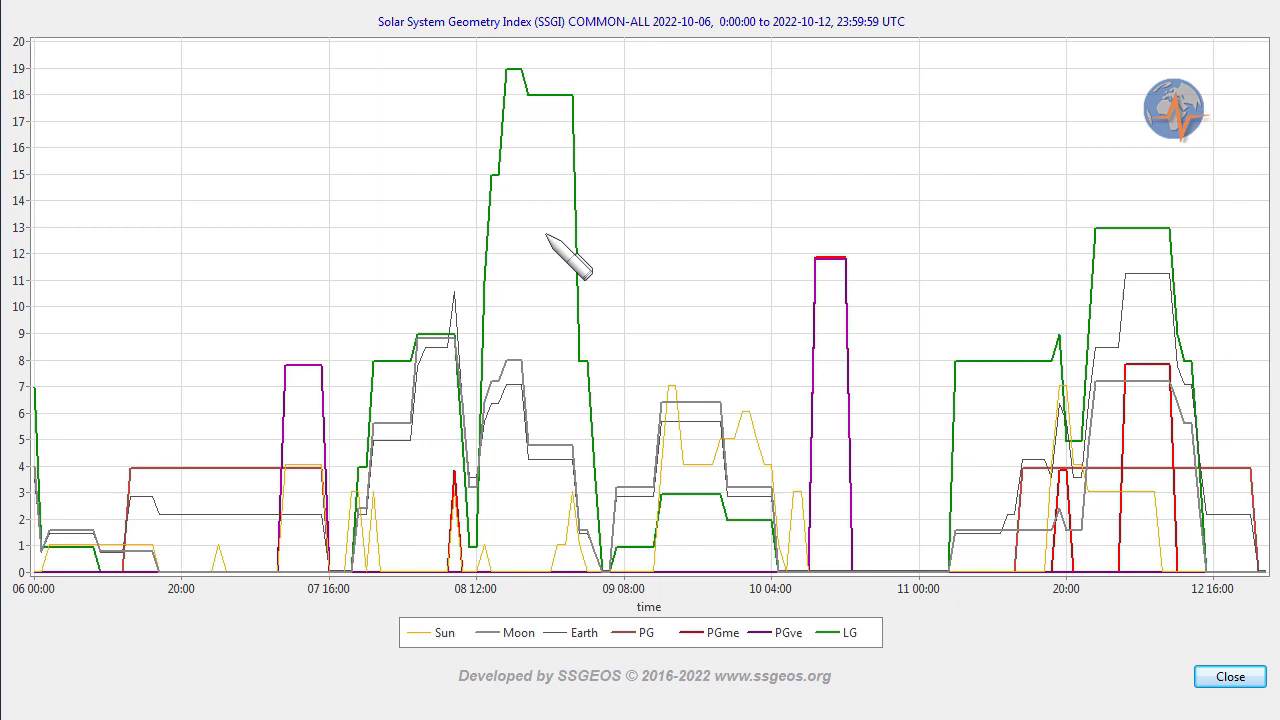
pyautogui.moveTo(640, 196)
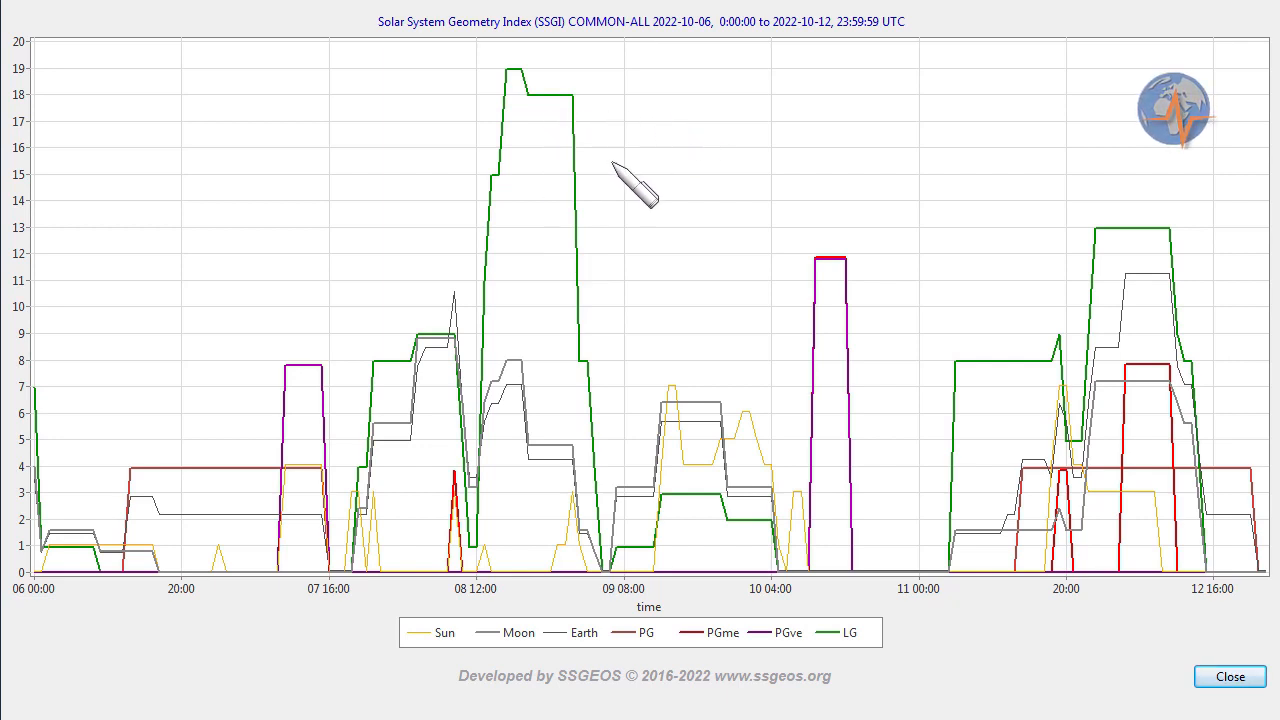
pyautogui.moveTo(620, 280)
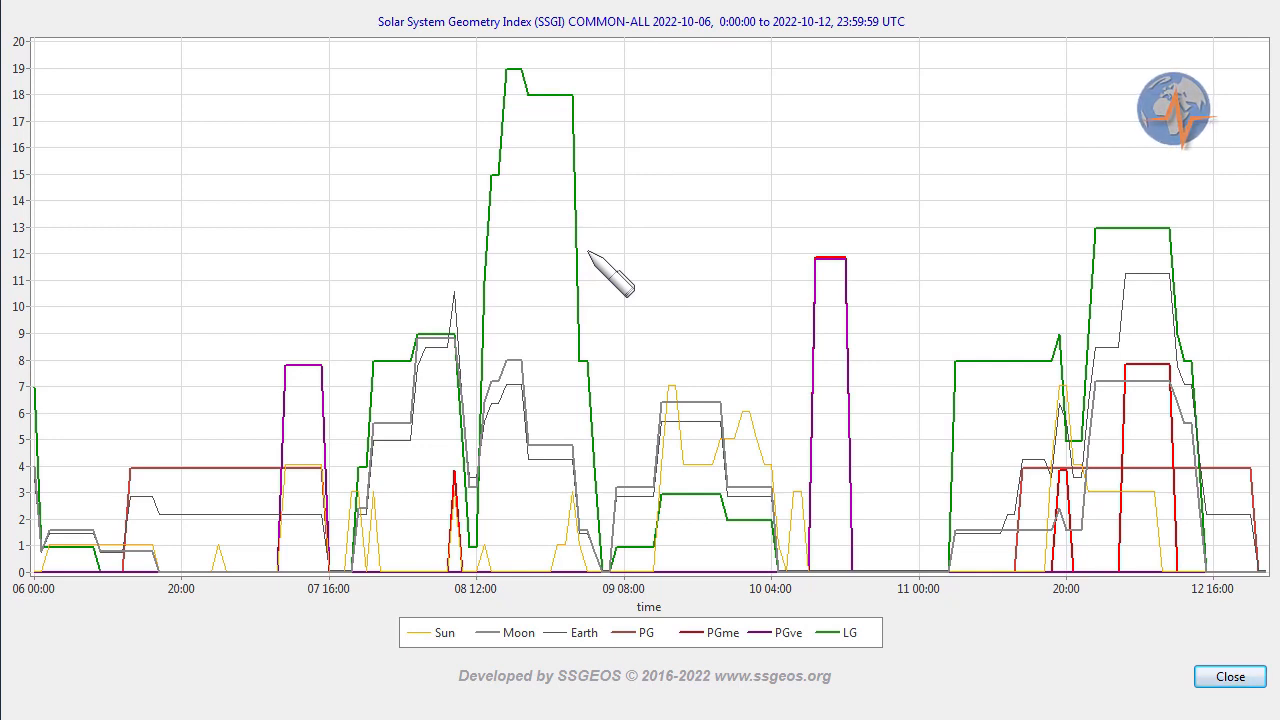
pyautogui.moveTo(856, 290)
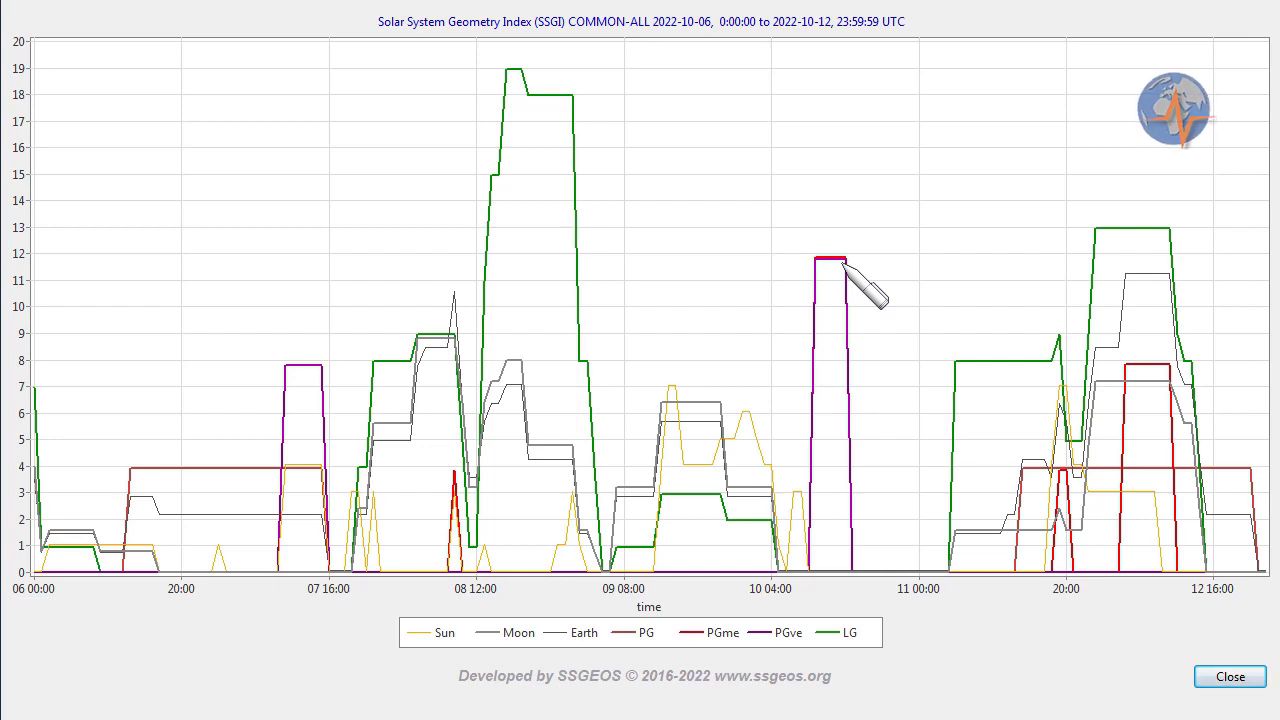
pyautogui.moveTo(870, 290)
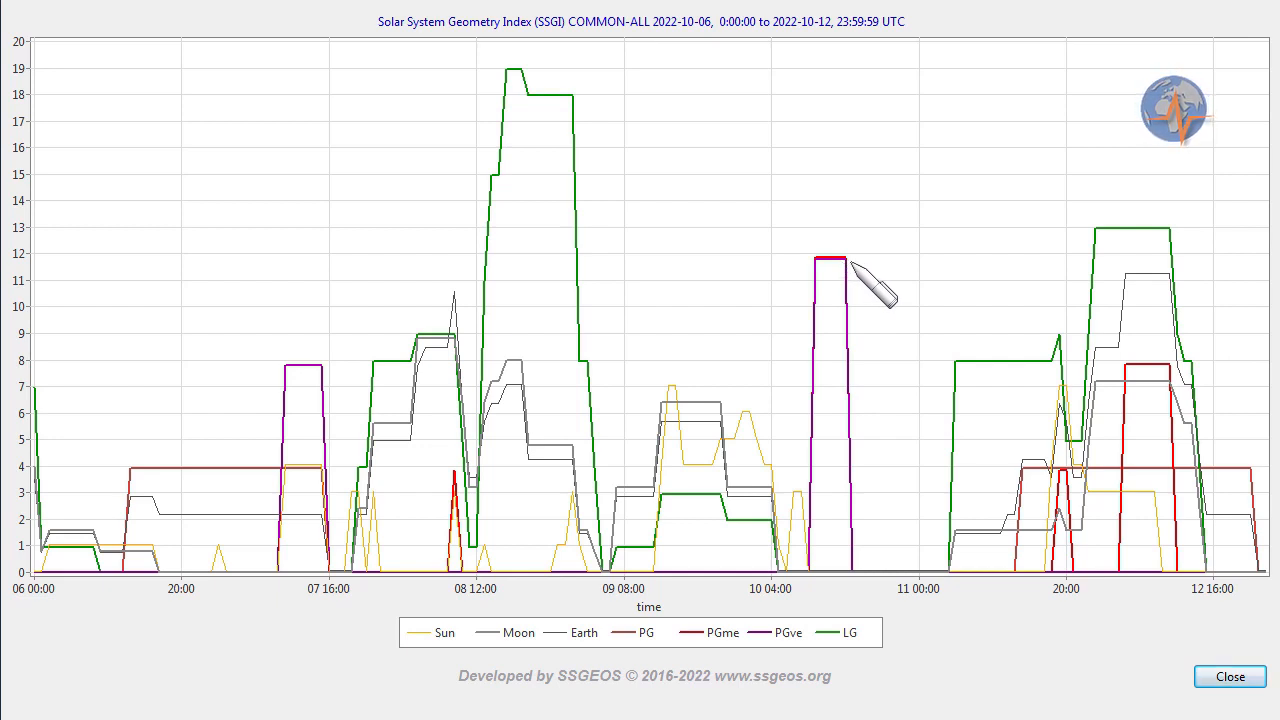
pyautogui.moveTo(1064, 356)
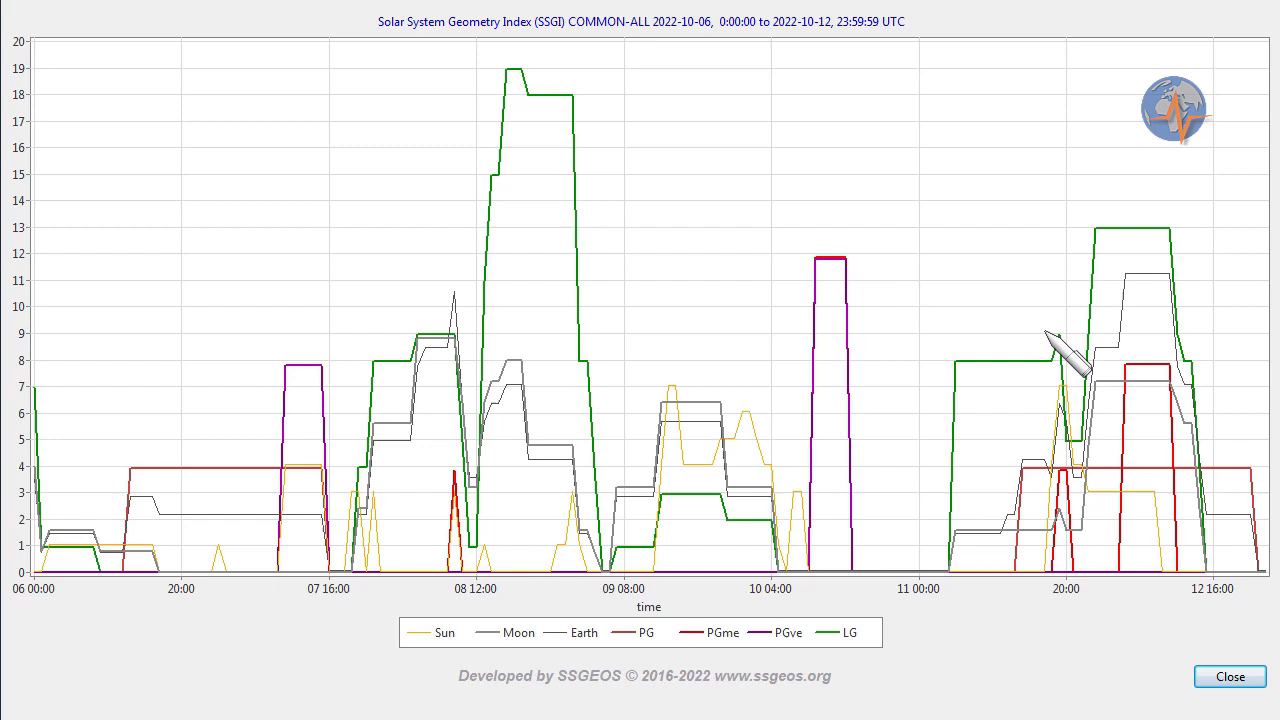
pyautogui.moveTo(1160, 270)
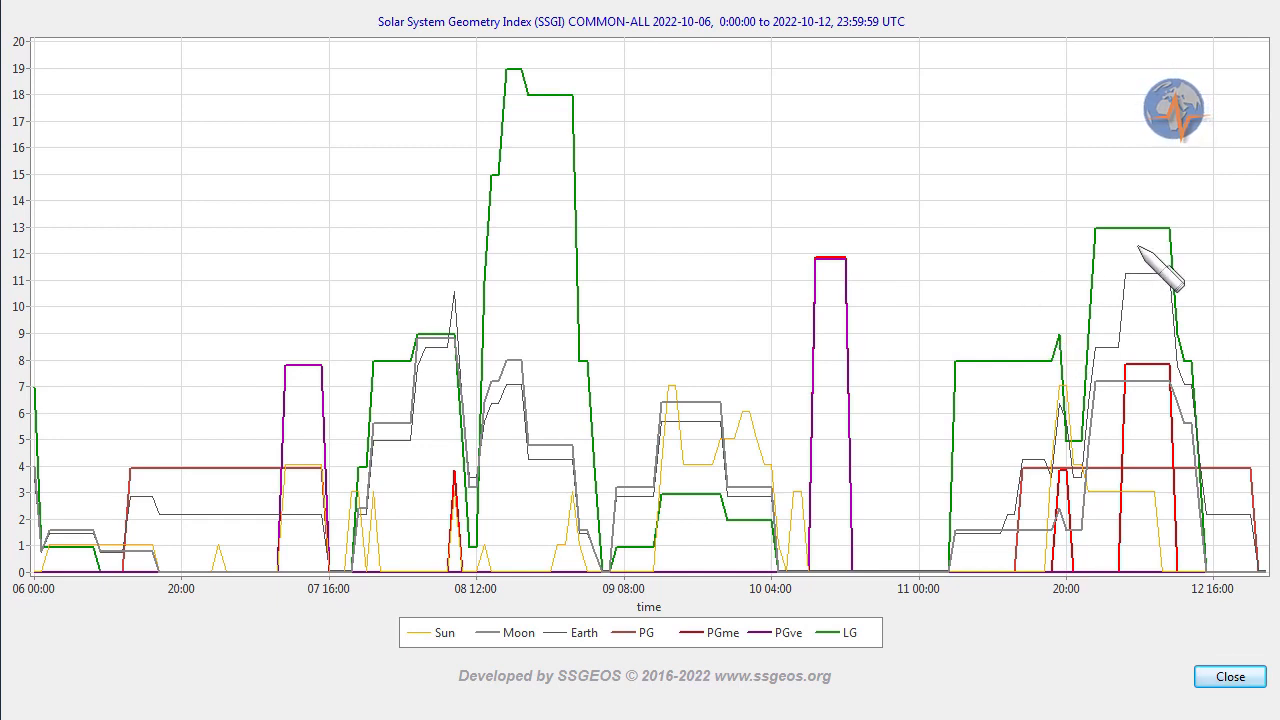
pyautogui.moveTo(1164, 410)
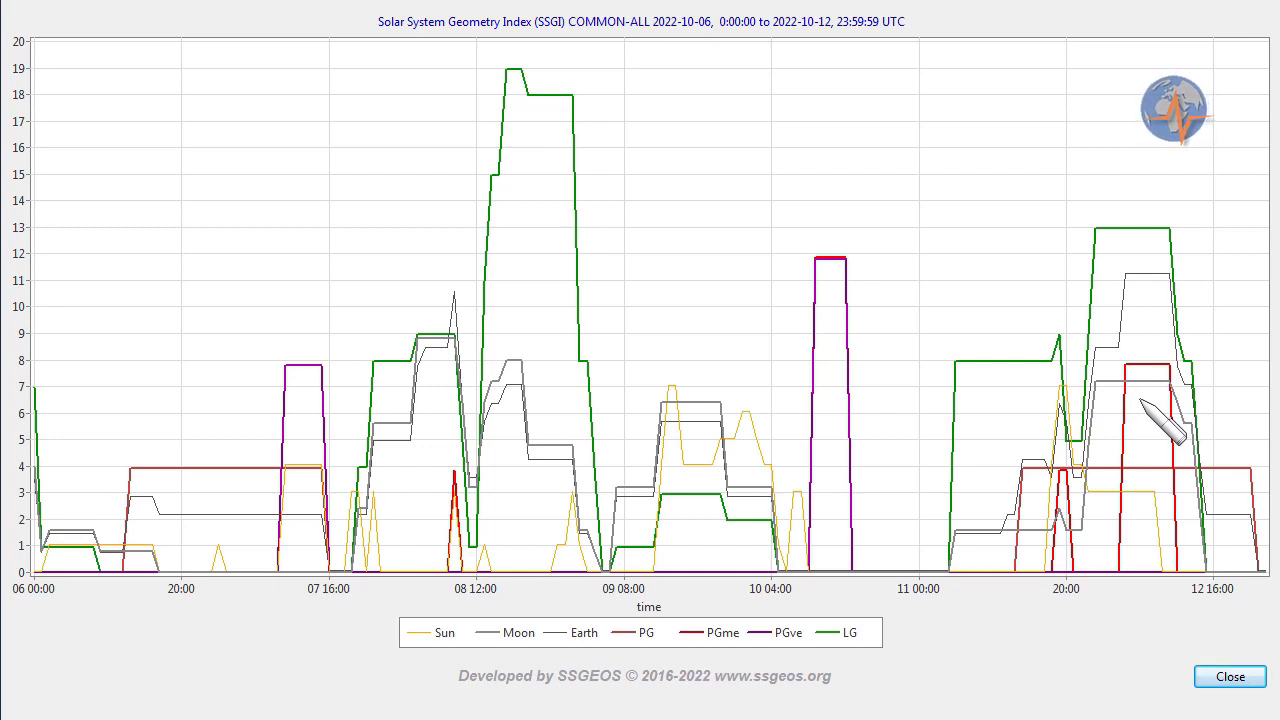
pyautogui.moveTo(1184, 304)
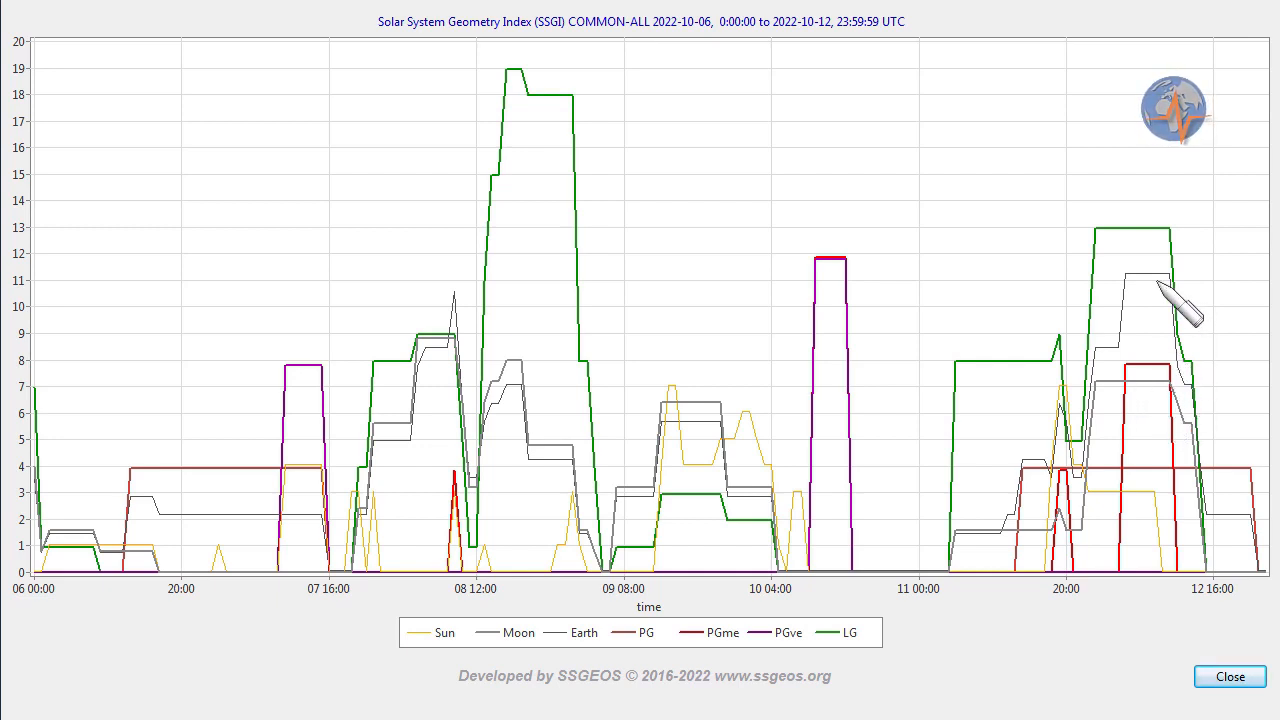
pyautogui.moveTo(1260, 276)
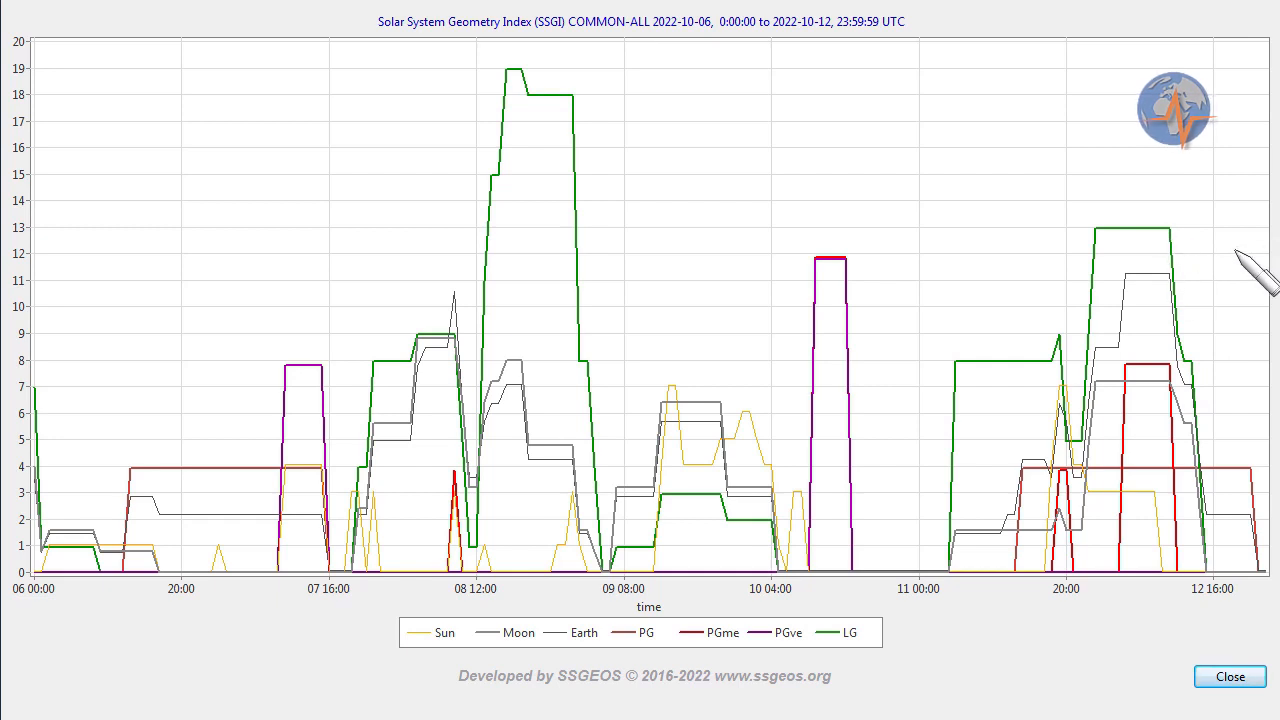
pyautogui.moveTo(1256, 276)
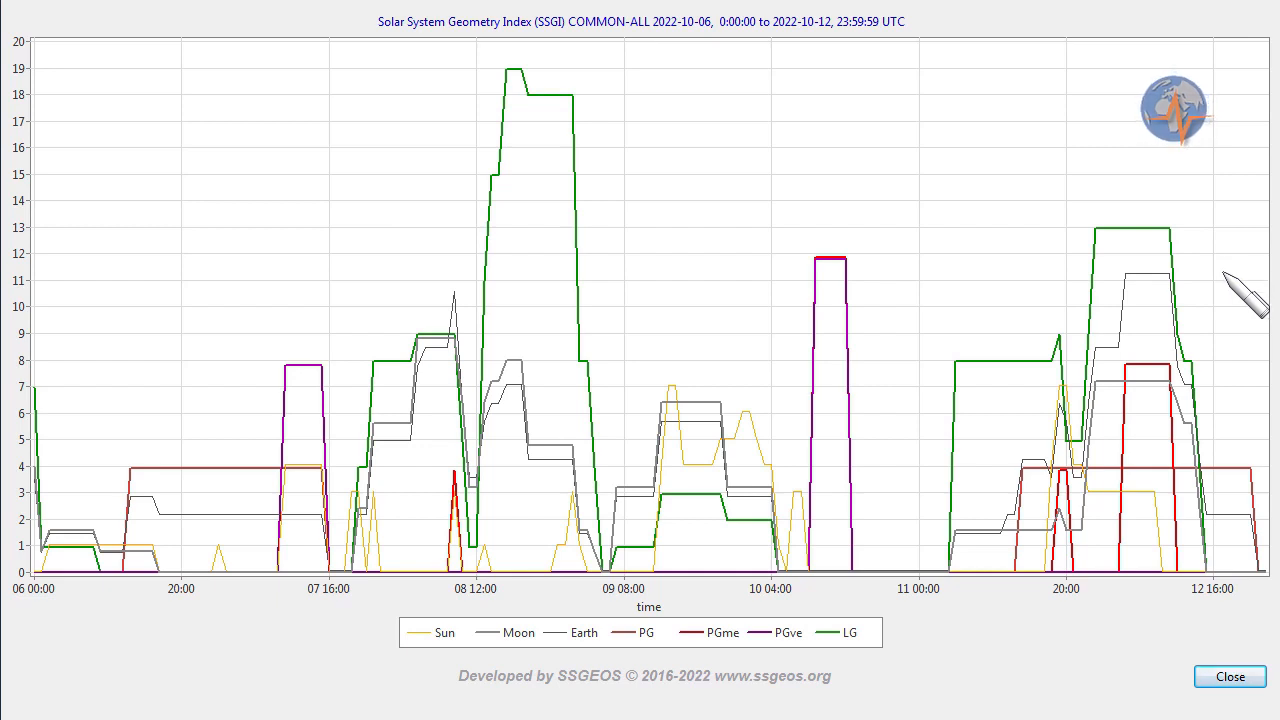
pyautogui.moveTo(564, 176)
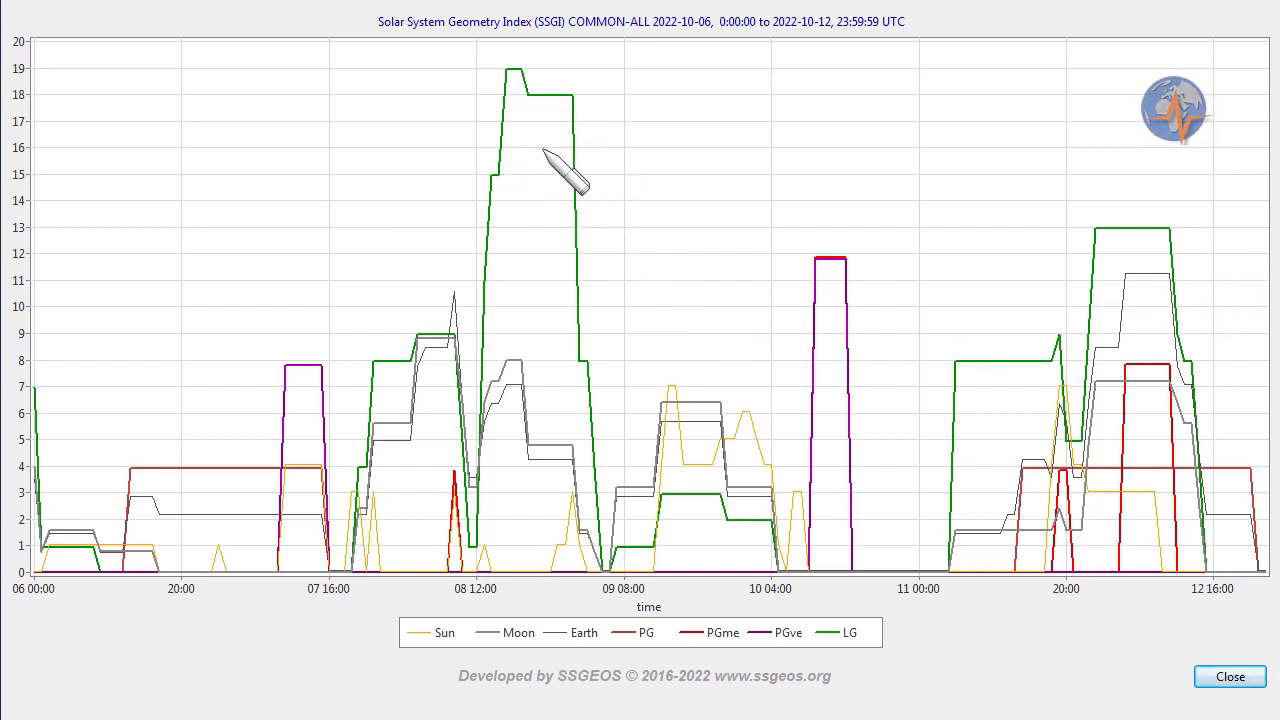
pyautogui.moveTo(598, 190)
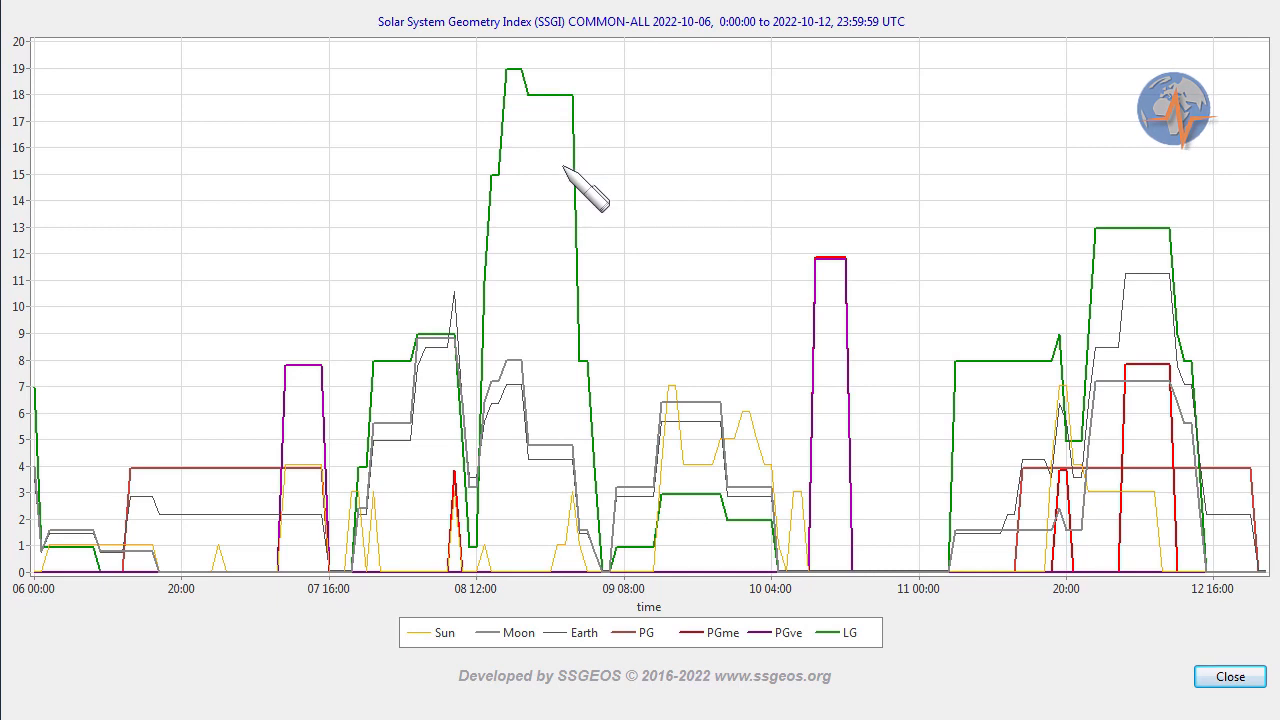
pyautogui.moveTo(1140, 290)
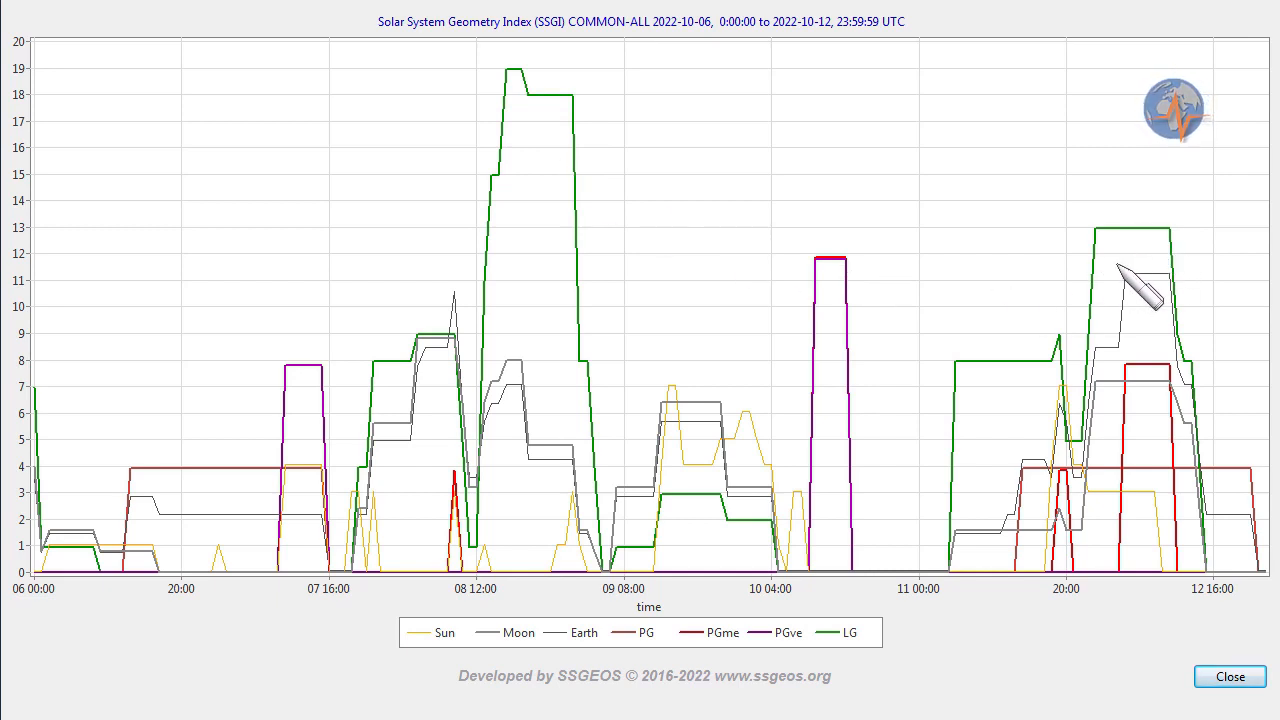
pyautogui.moveTo(1150, 296)
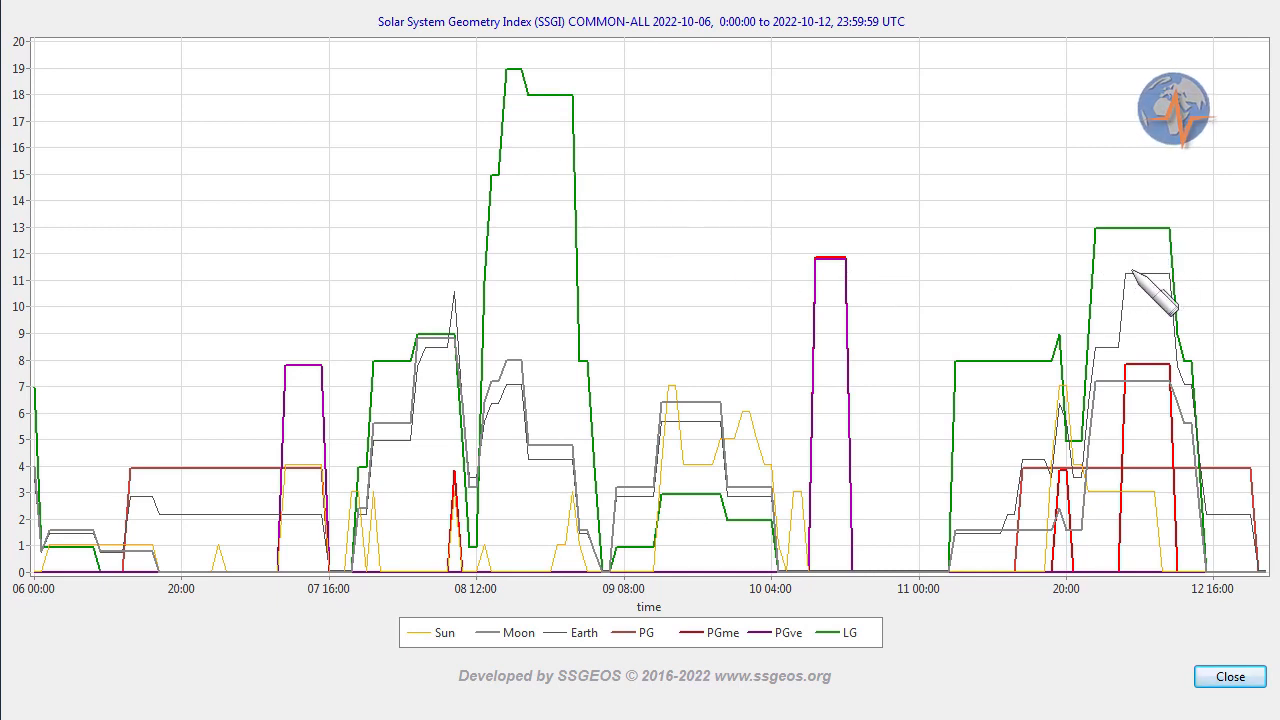
# Step: Scroll through the SSGEOS forecast of 6 October 2022 with its magnitude probabilities and SSGI graph
pyautogui.click(1228, 676)
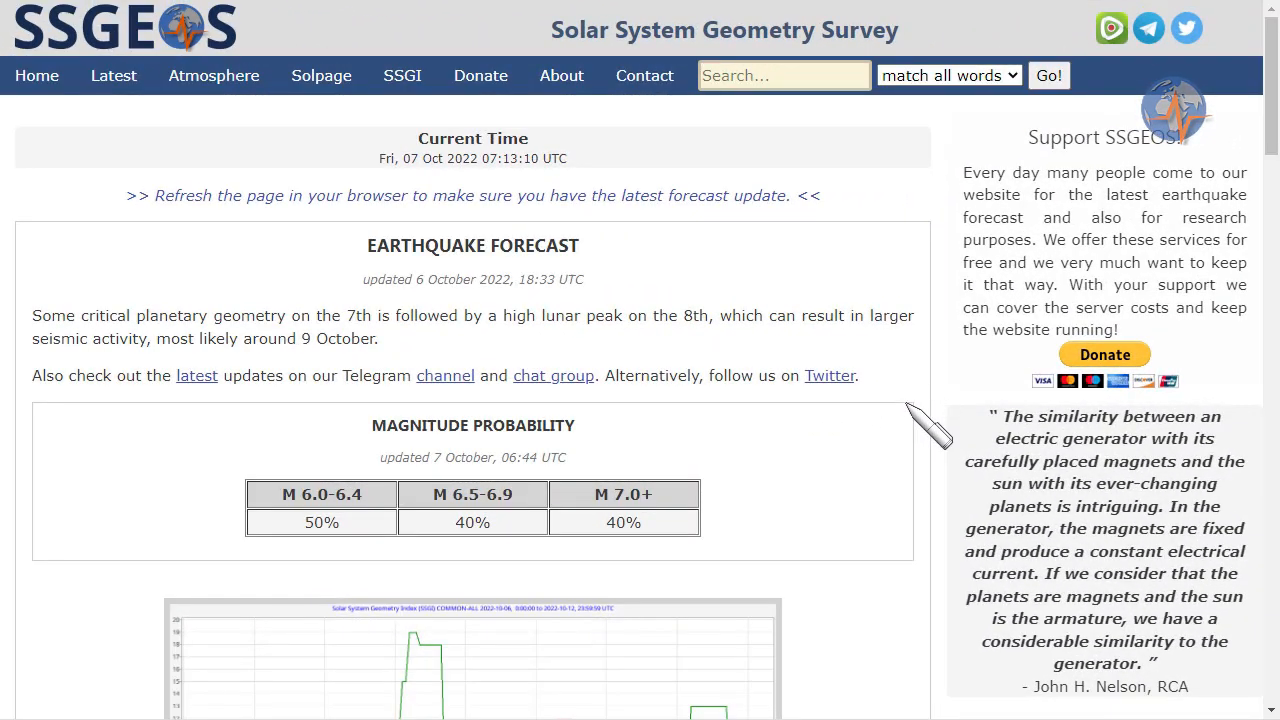
pyautogui.scroll(-3)
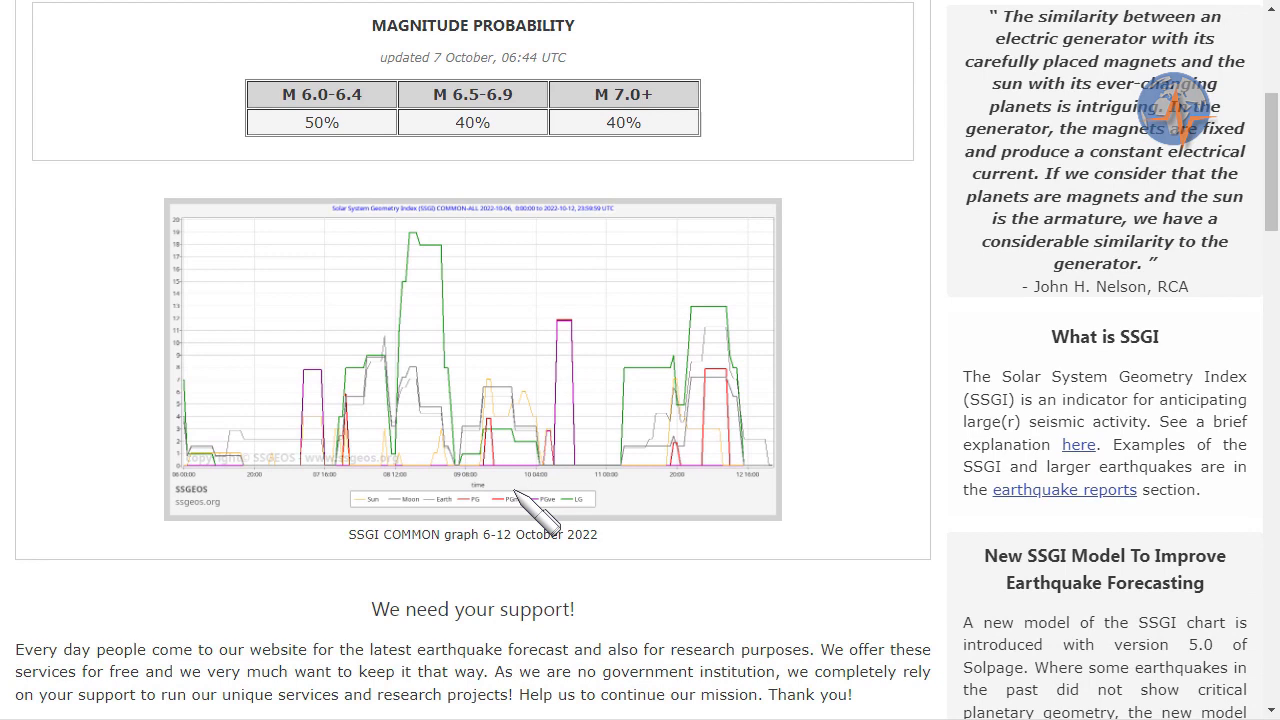
pyautogui.moveTo(522, 360)
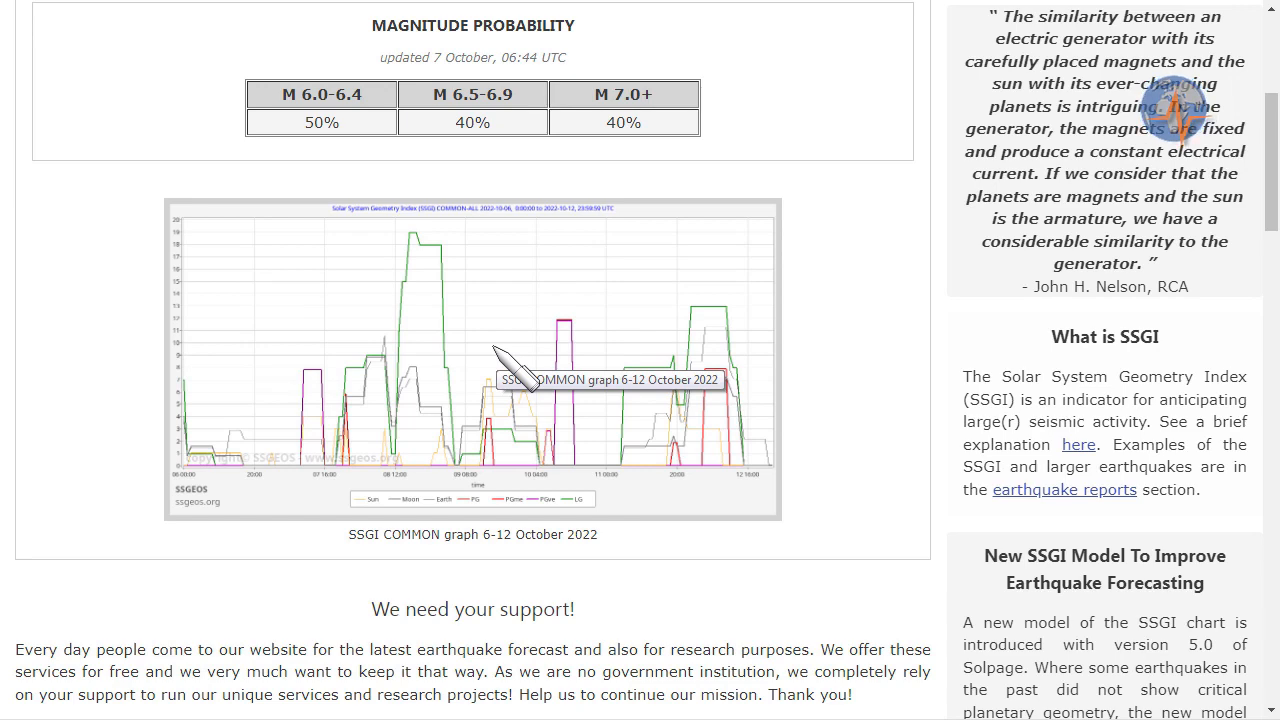
pyautogui.scroll(3)
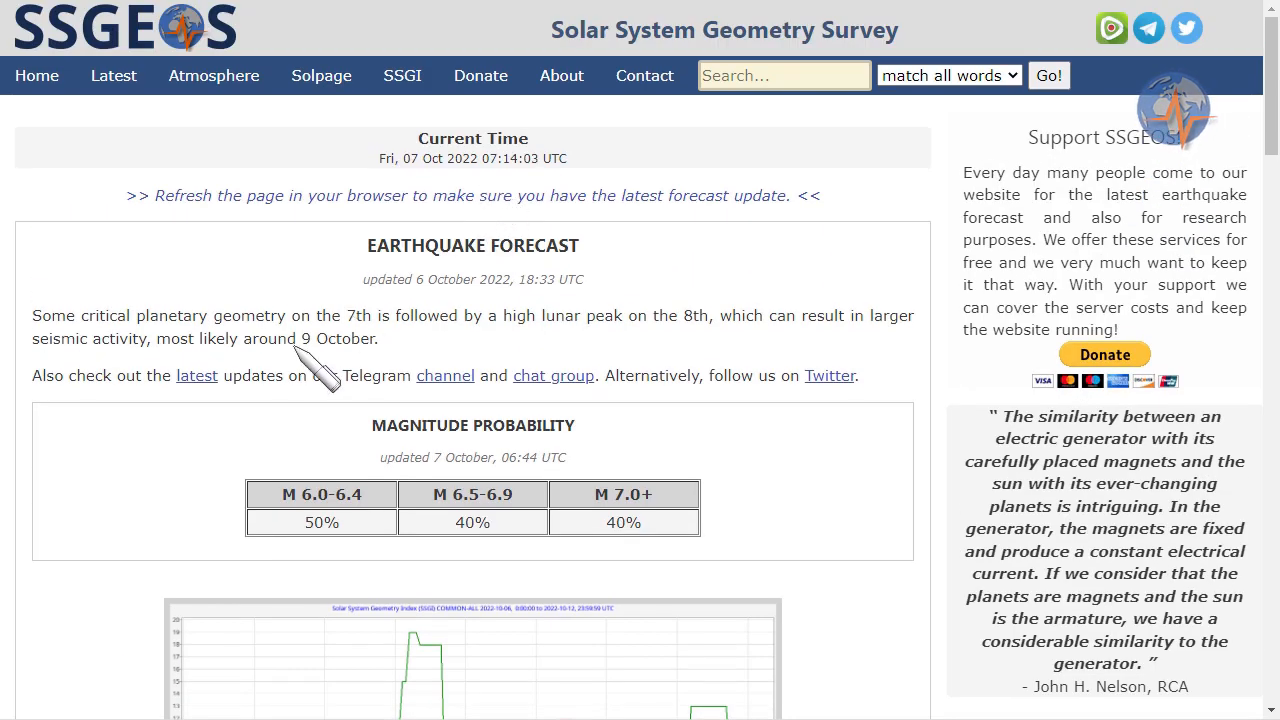
pyautogui.moveTo(544, 400)
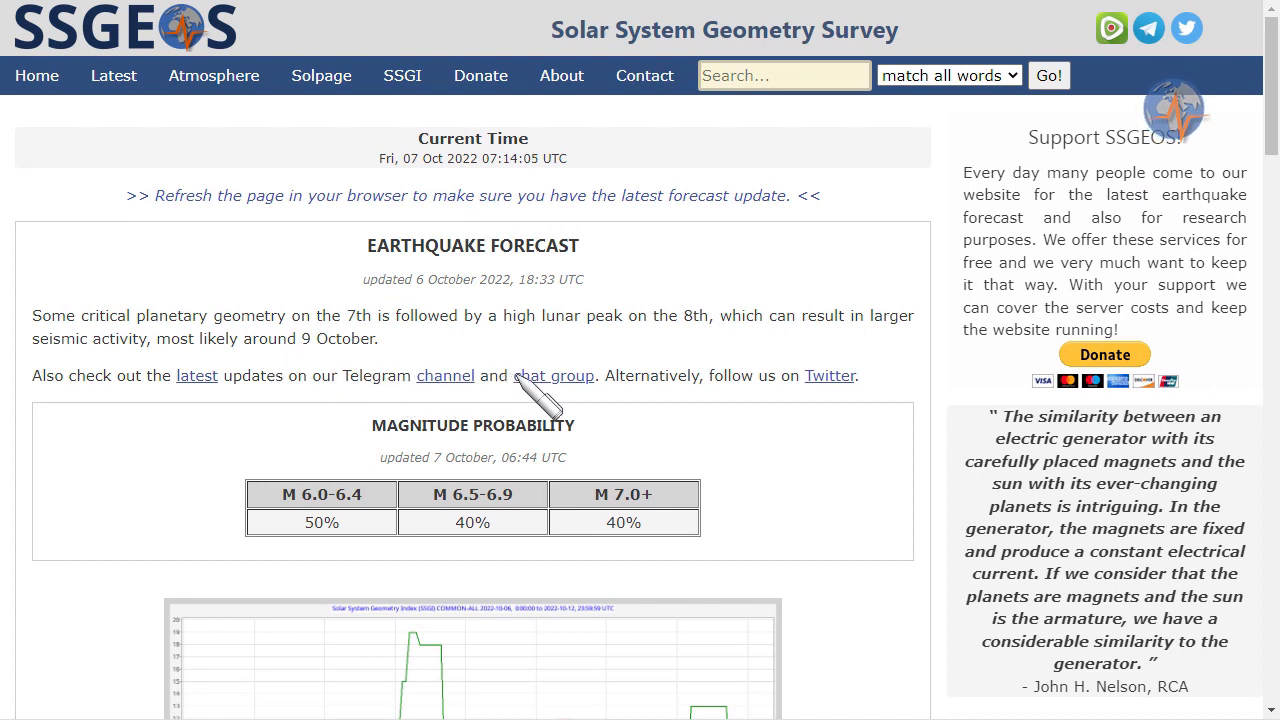
pyautogui.moveTo(796, 384)
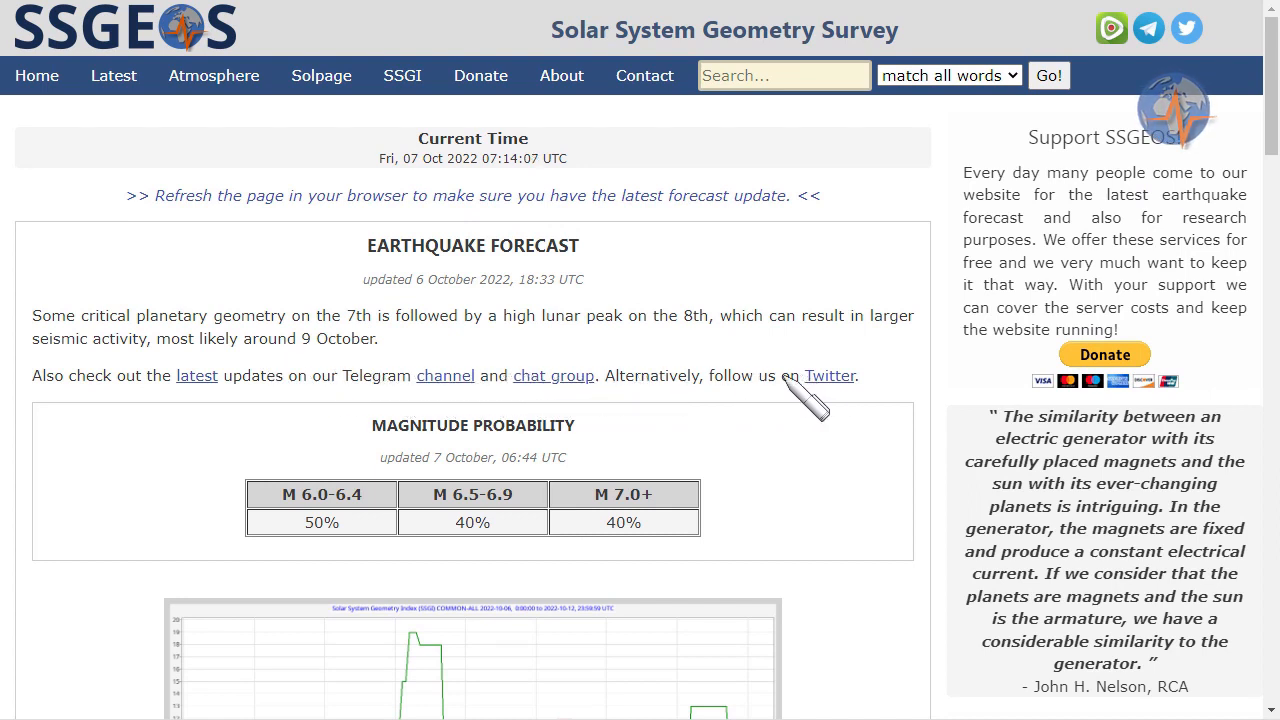